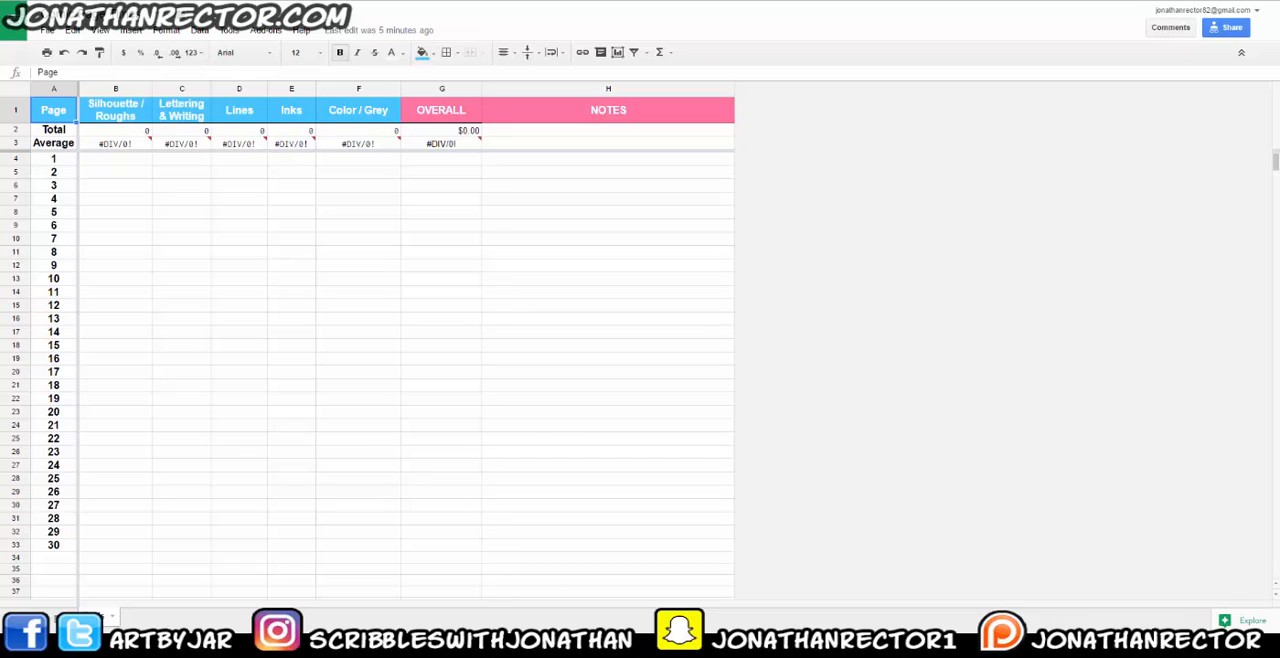
mouse_move(912, 150)
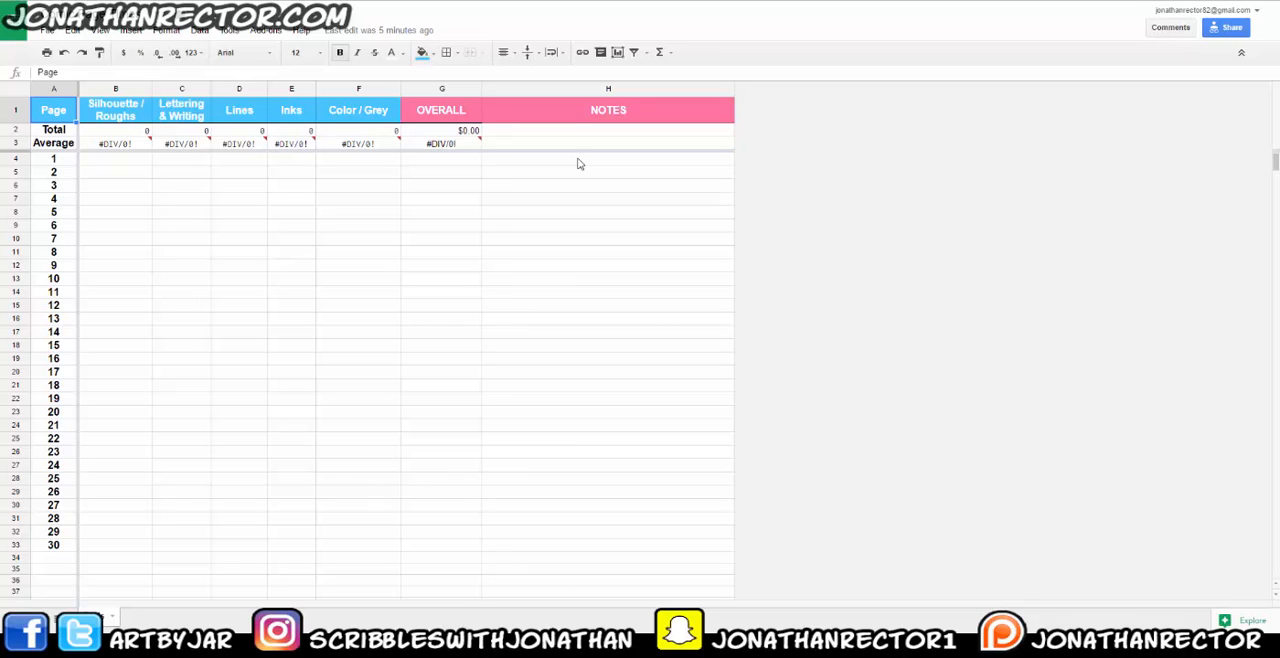
mouse_move(1024, 300)
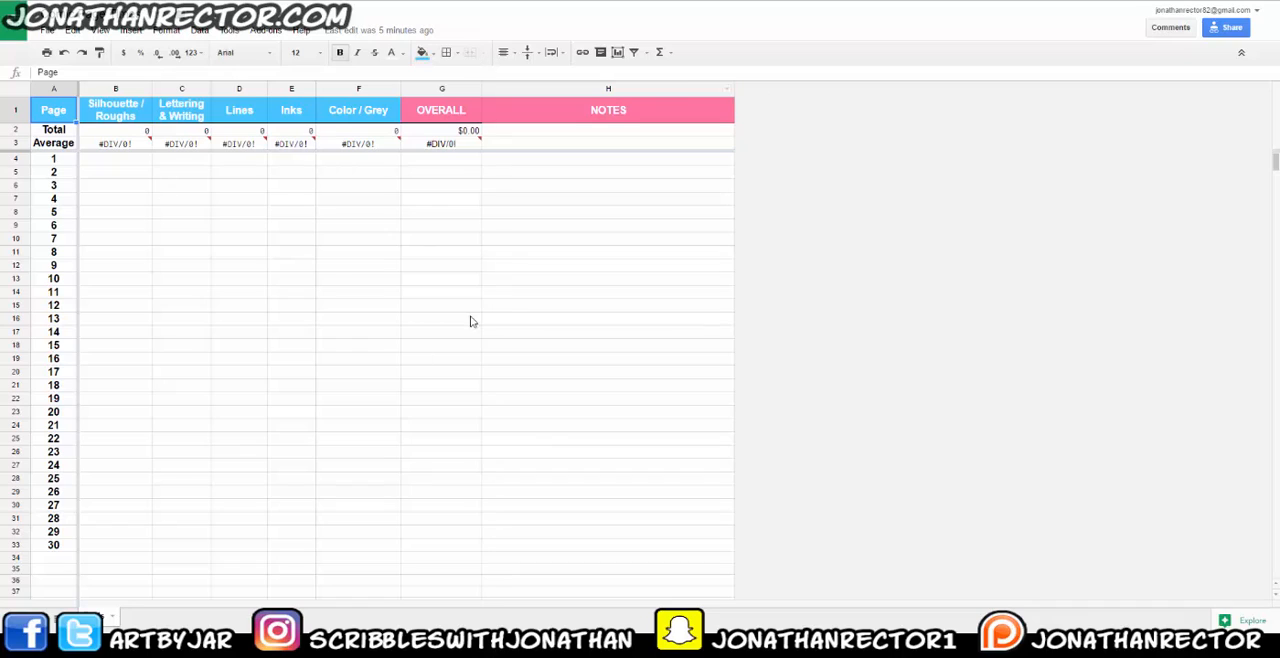
mouse_move(336, 280)
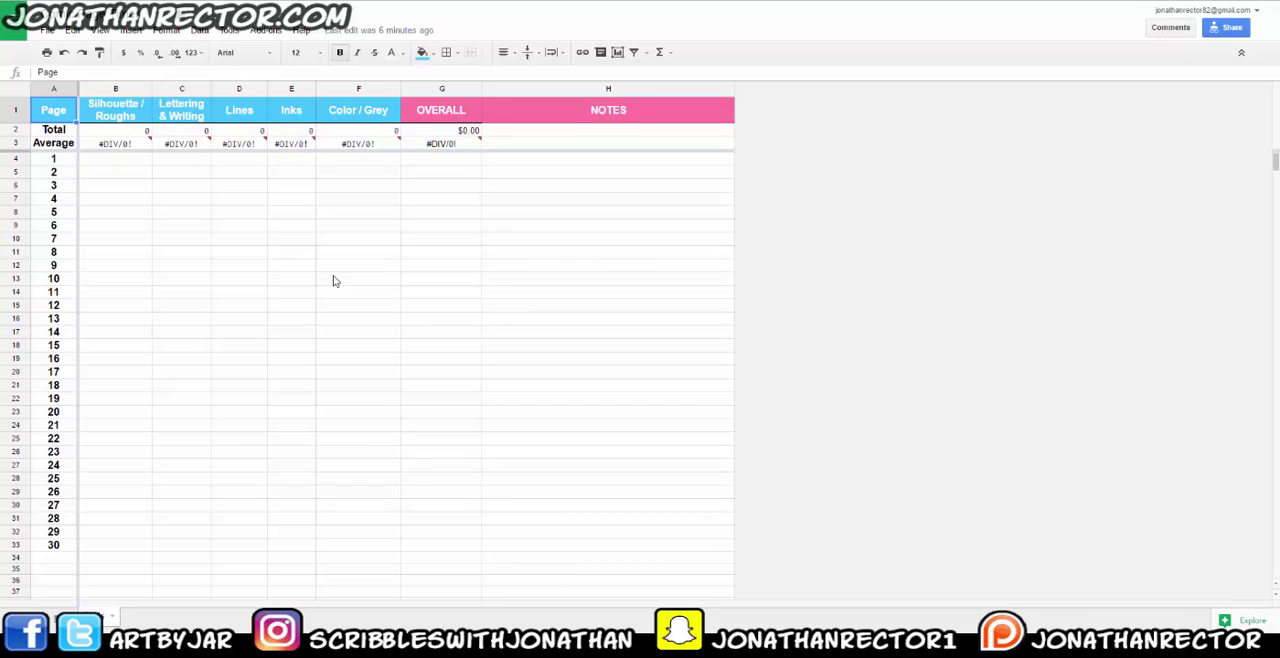
mouse_move(888, 40)
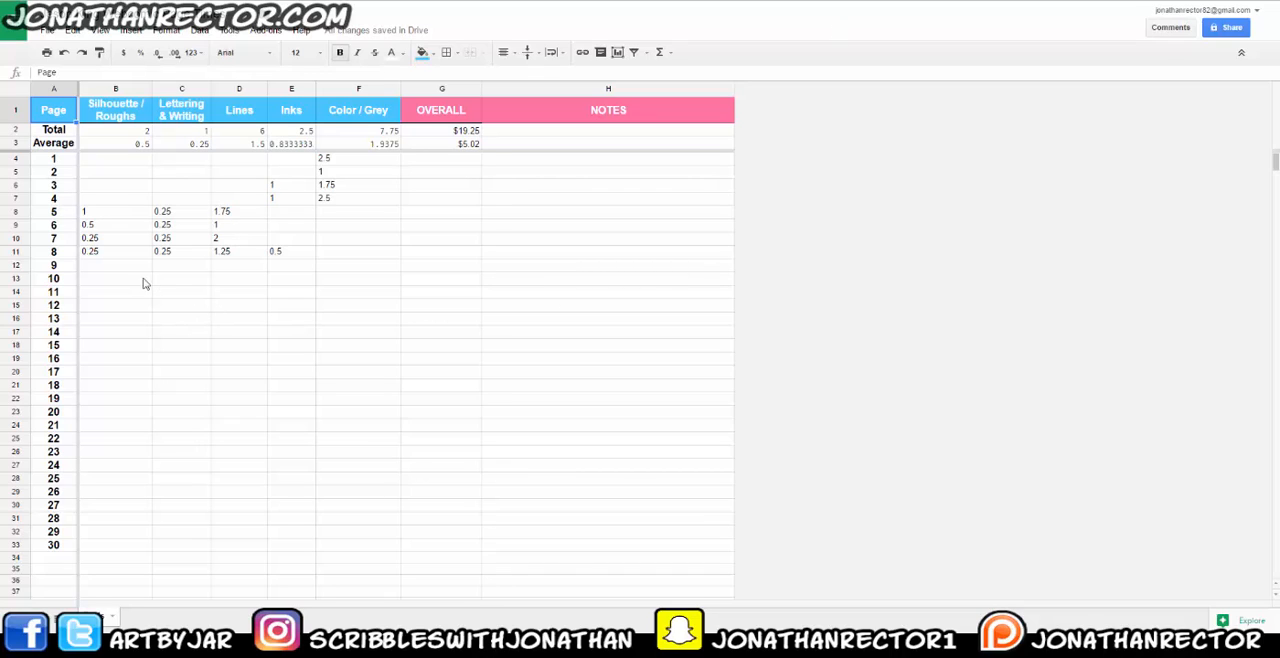
mouse_move(134, 288)
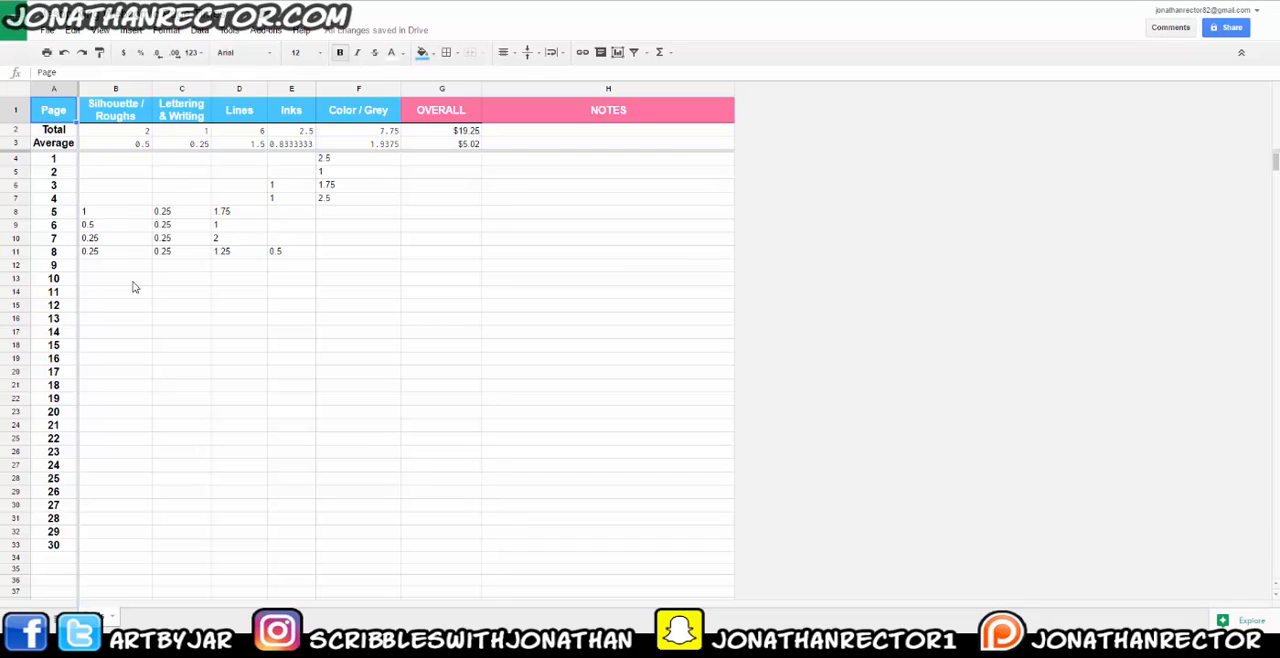
mouse_move(238, 292)
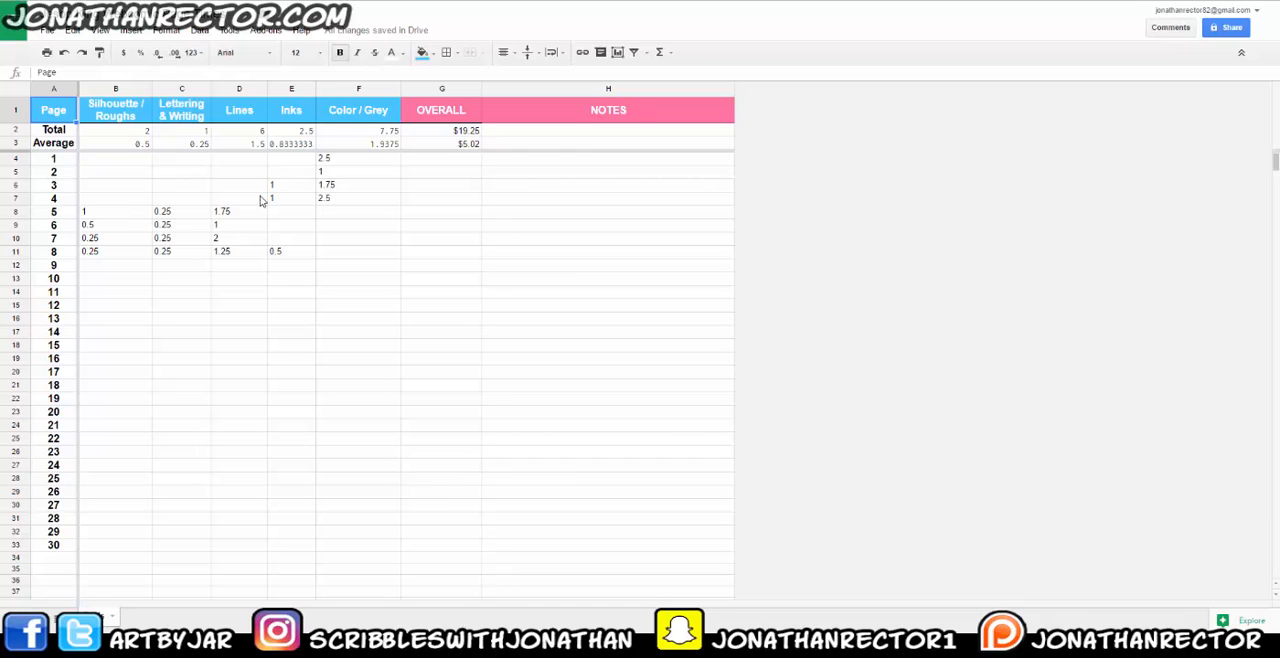
mouse_move(348, 290)
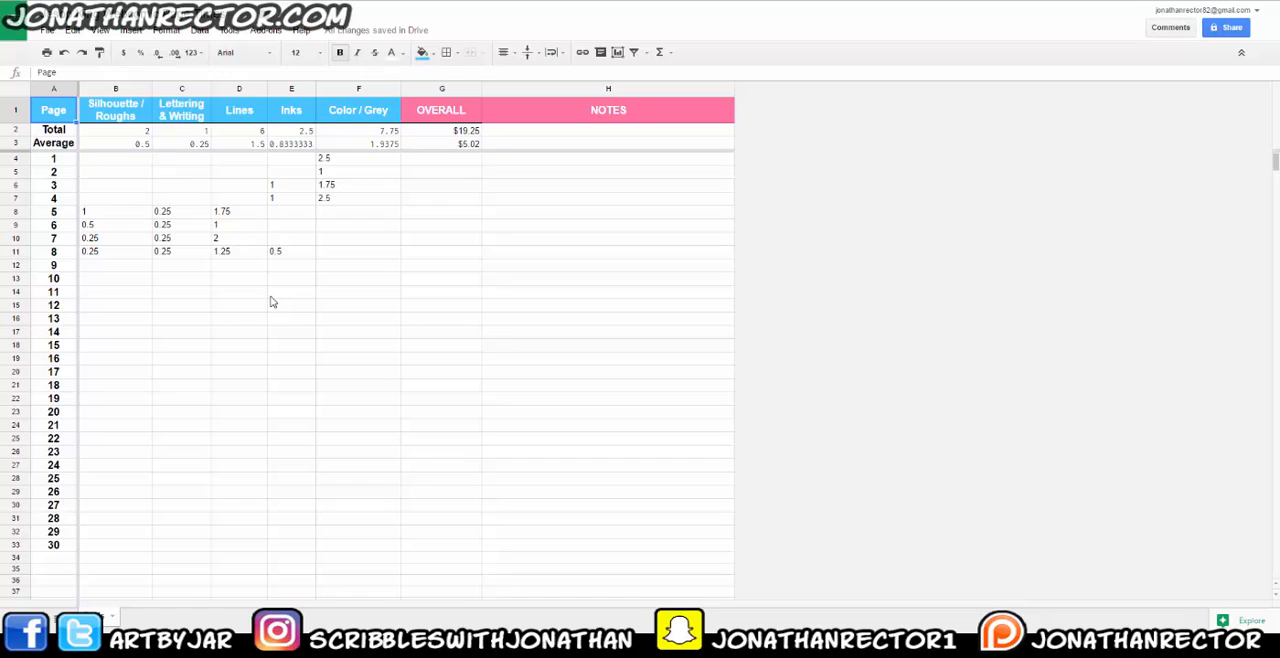
mouse_move(88, 414)
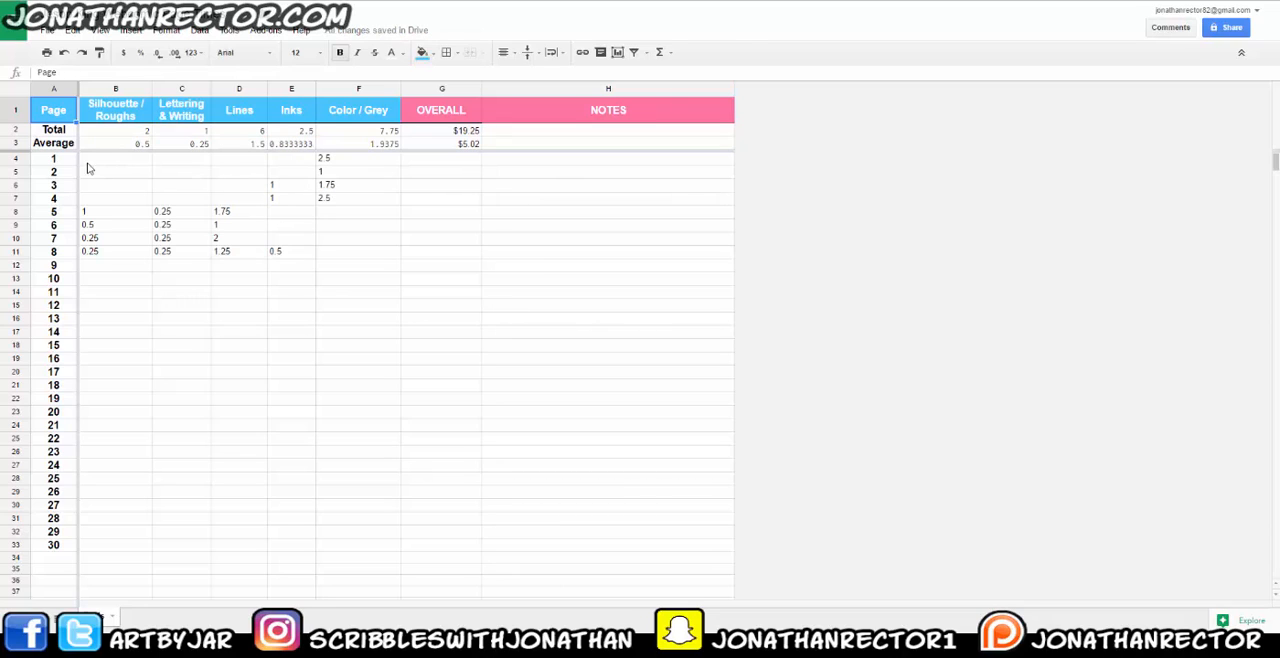
click(120, 110)
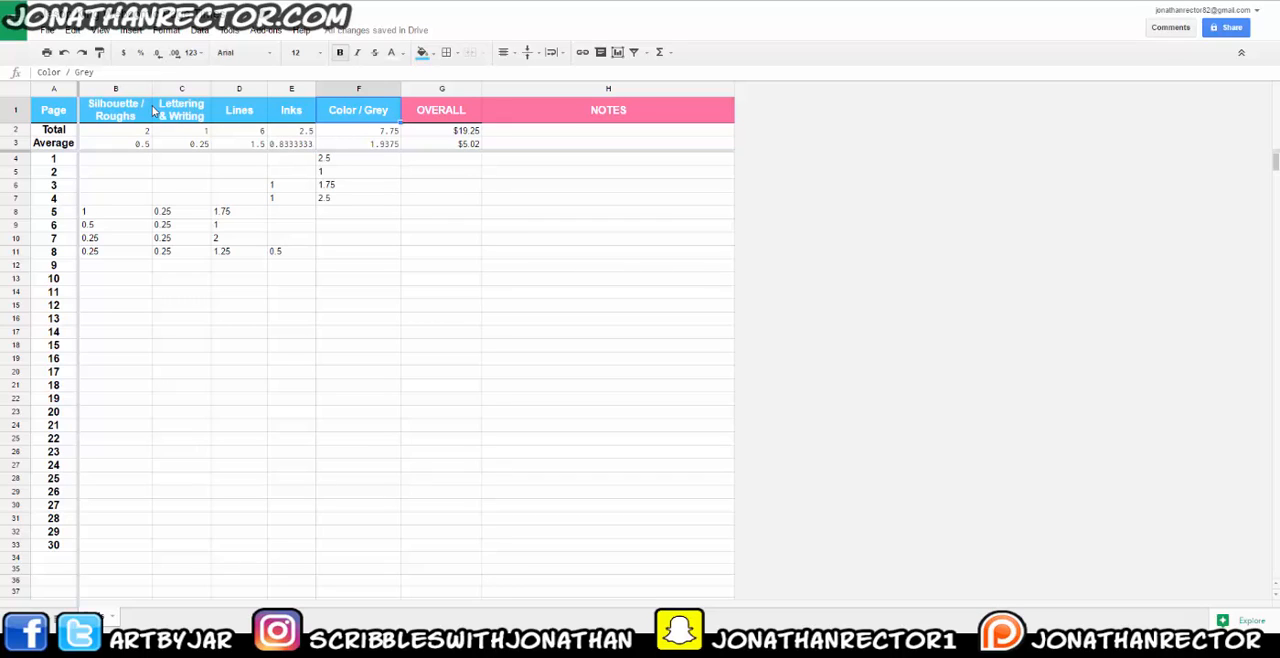
mouse_move(180, 124)
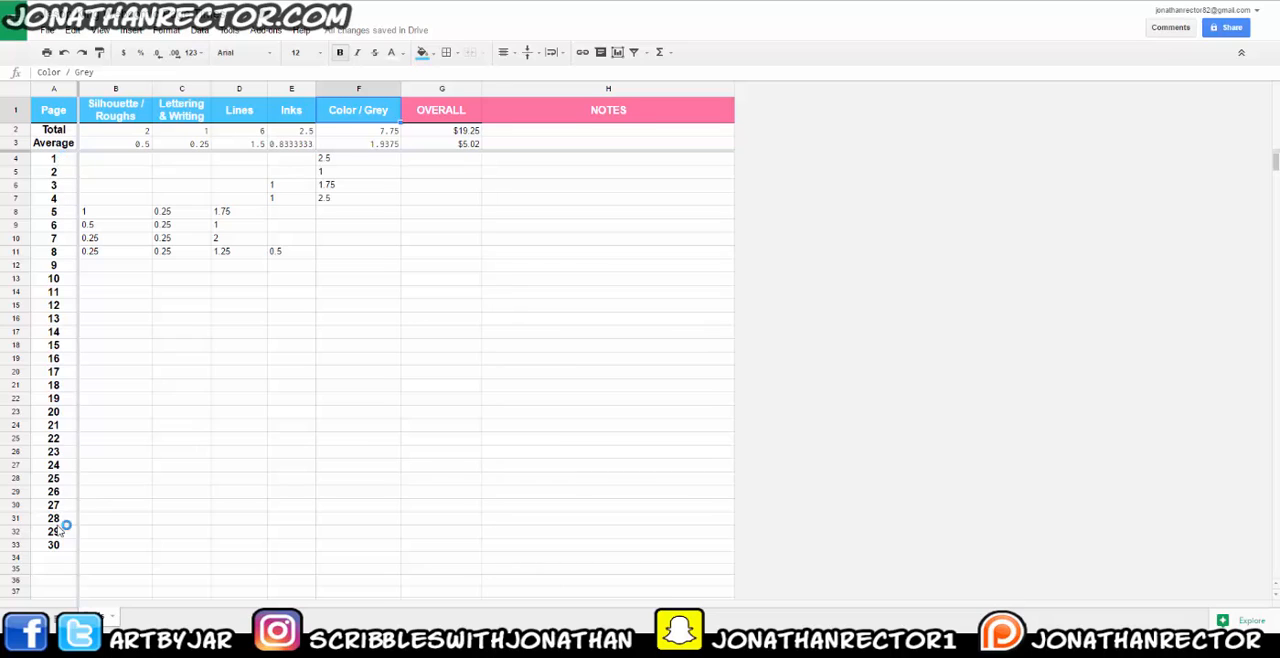
scroll(down, 3)
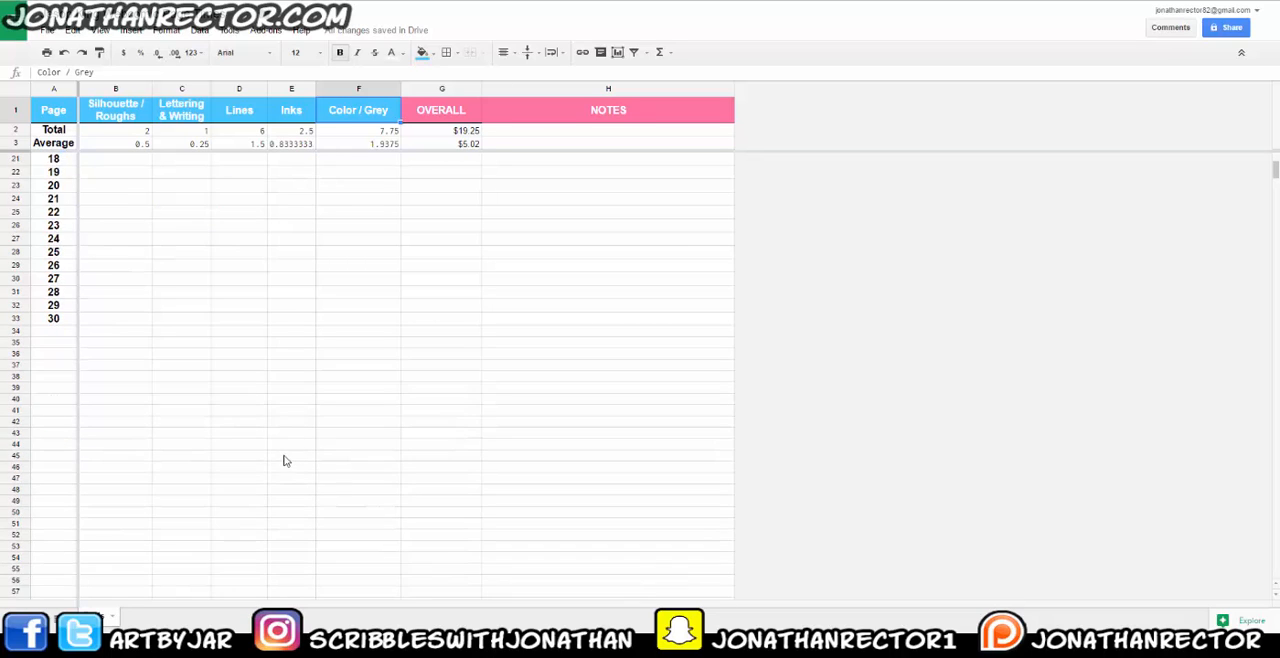
scroll(down, 3)
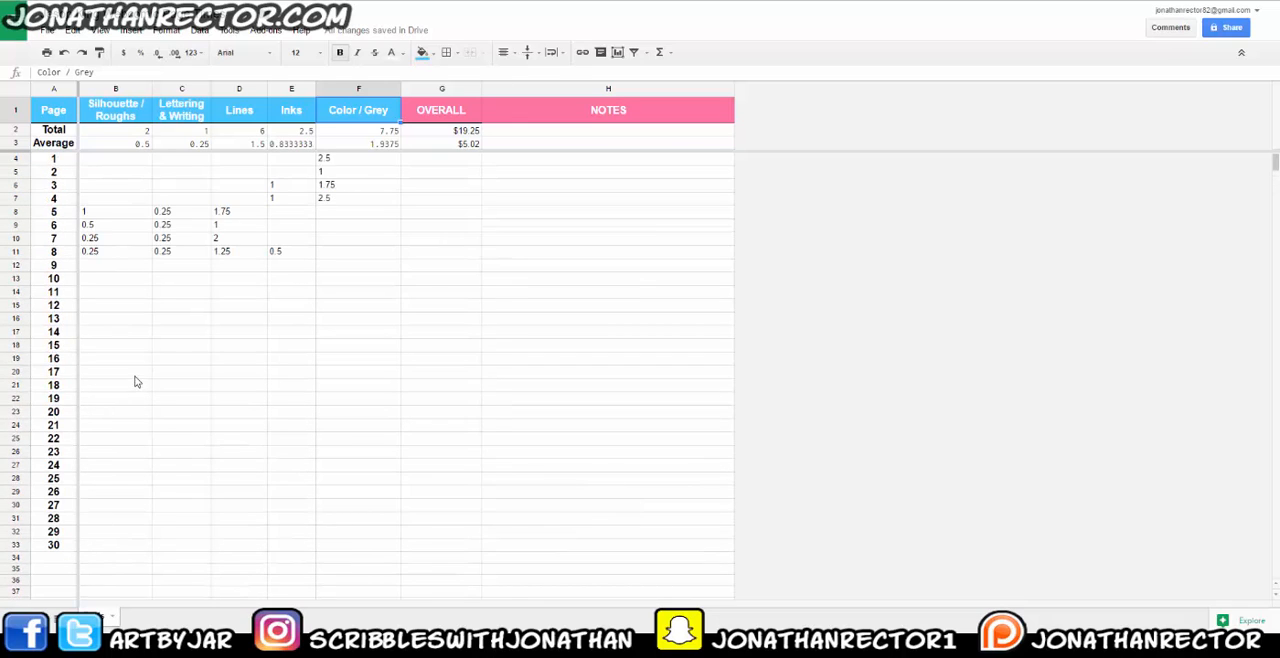
mouse_move(92, 148)
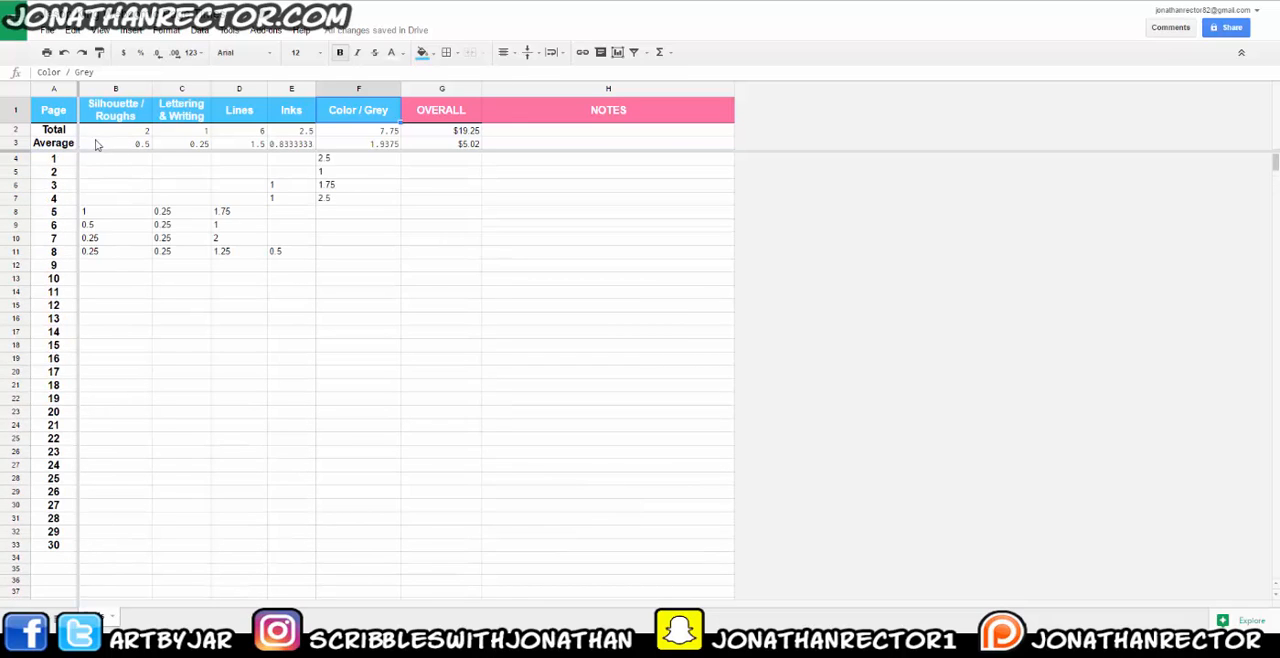
click(104, 252)
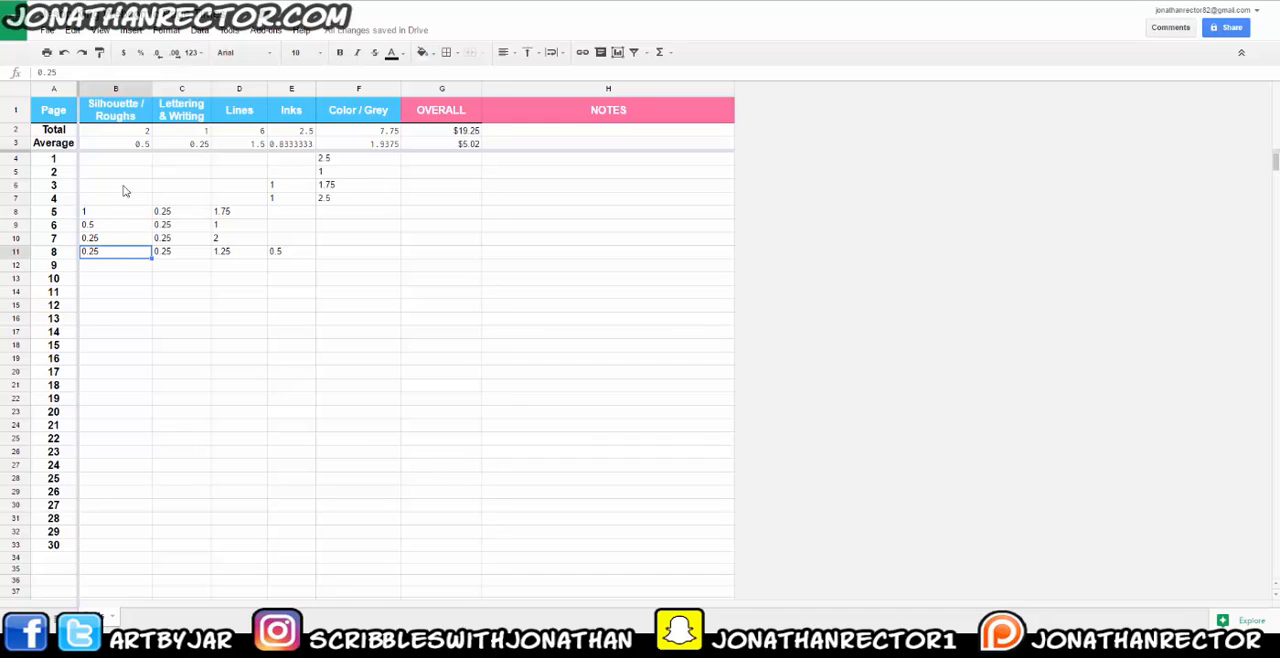
click(238, 212)
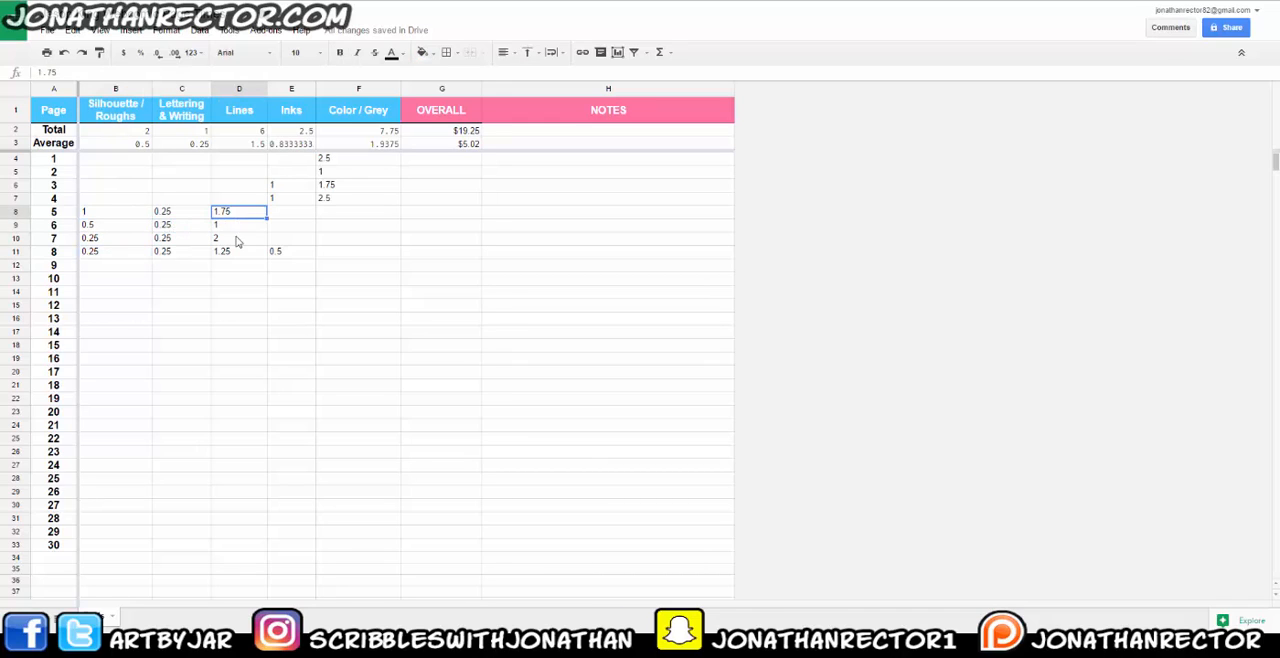
click(240, 238)
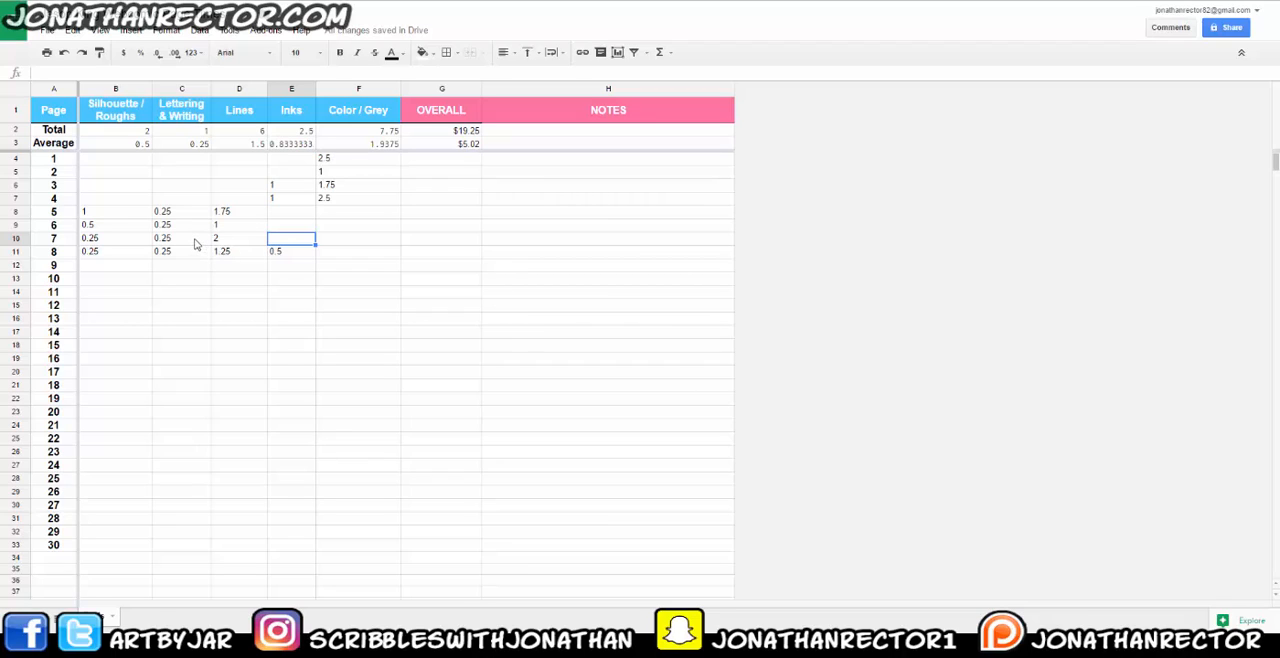
click(180, 238)
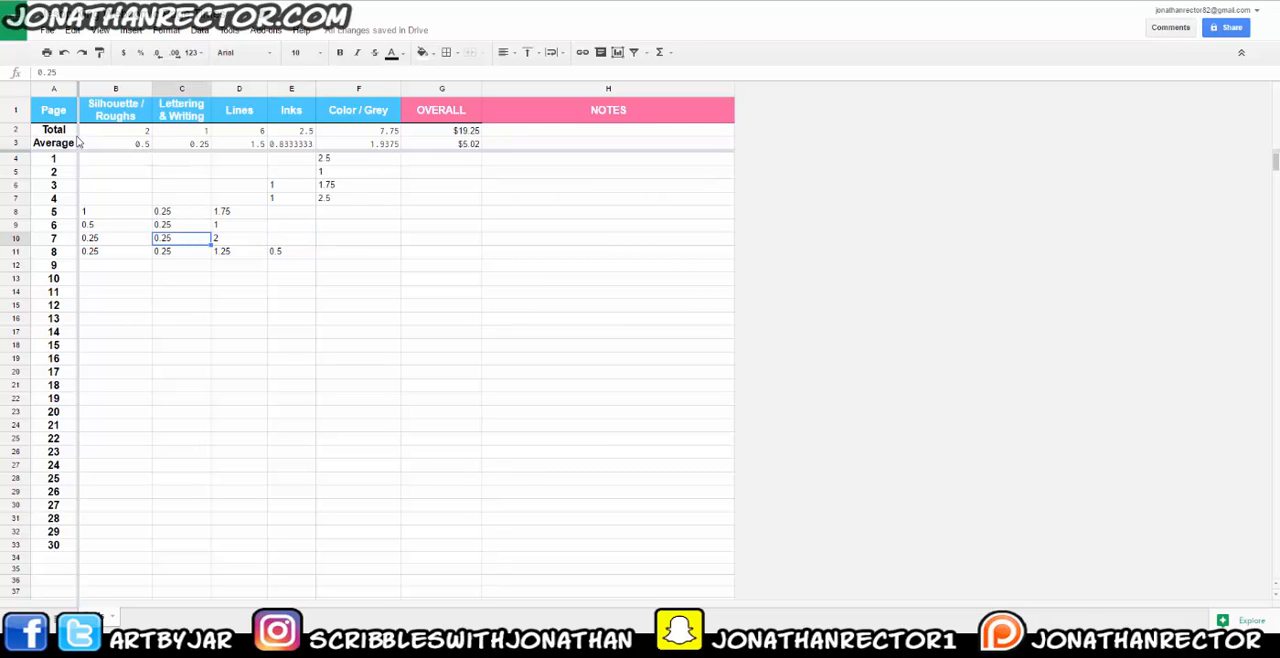
click(52, 130)
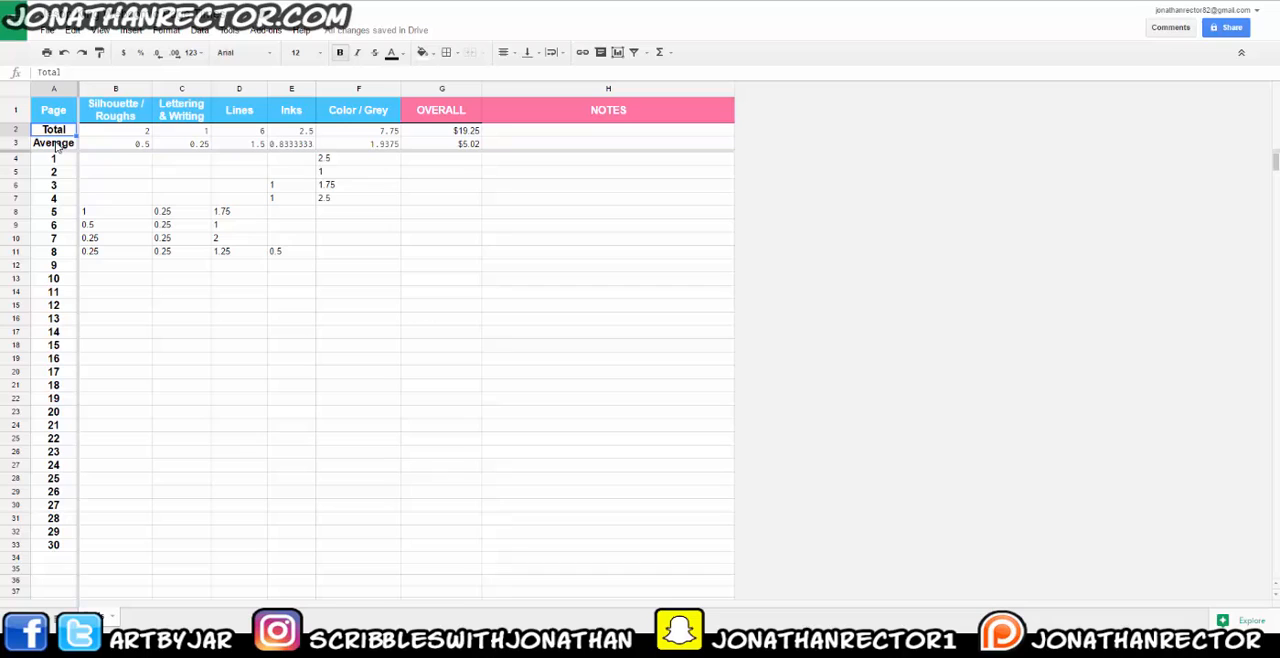
click(118, 132)
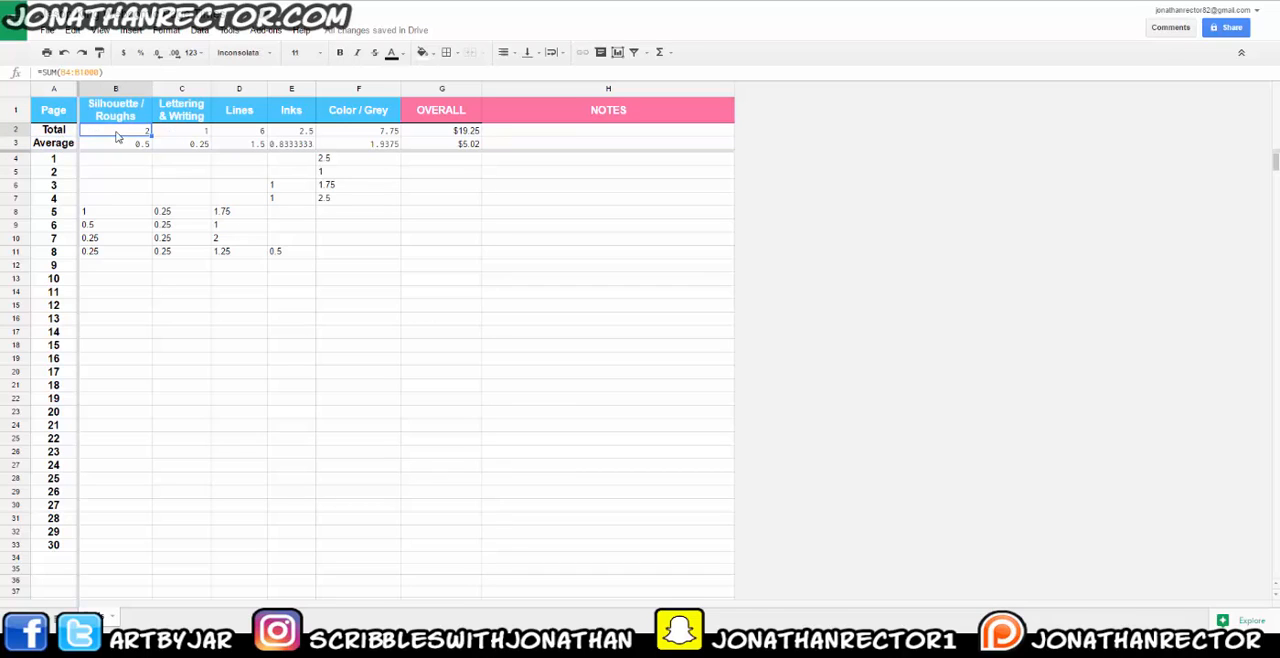
mouse_move(428, 132)
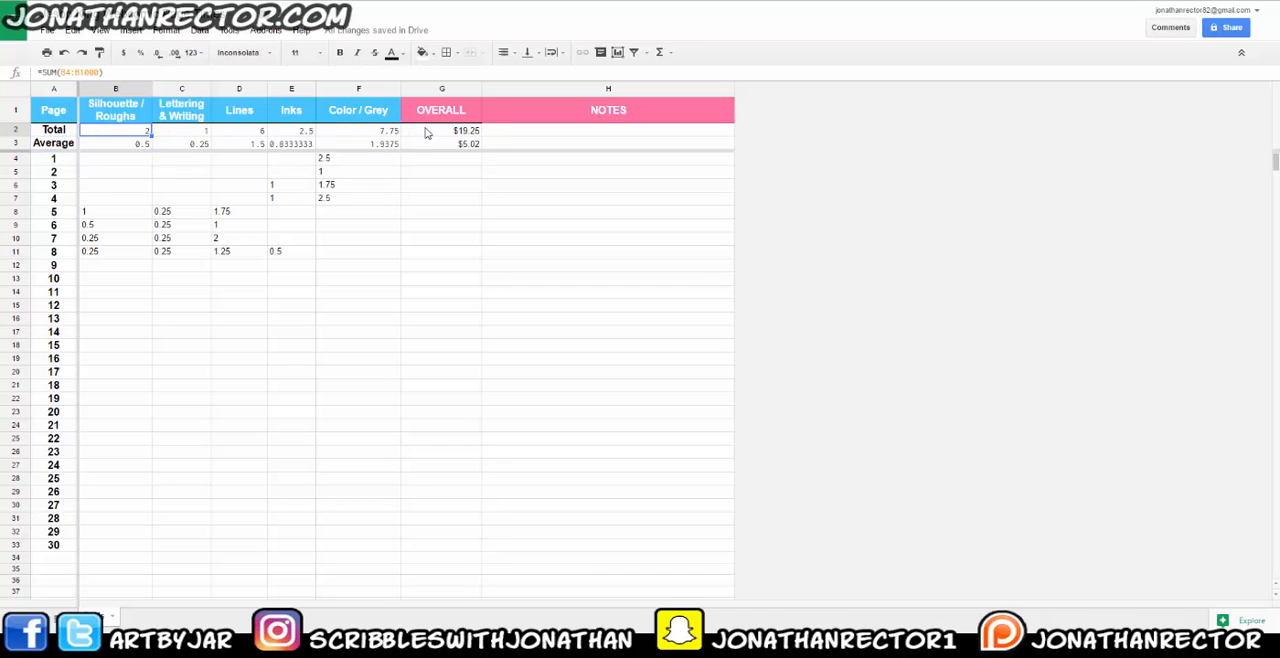
mouse_move(284, 178)
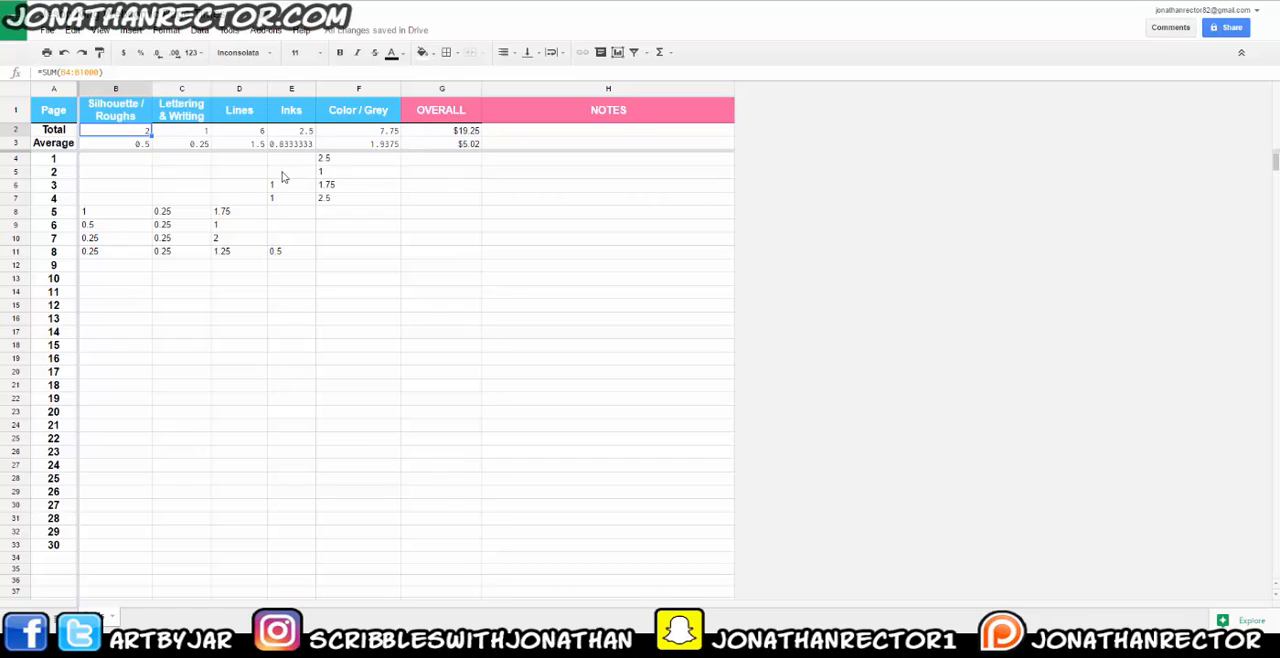
click(440, 130)
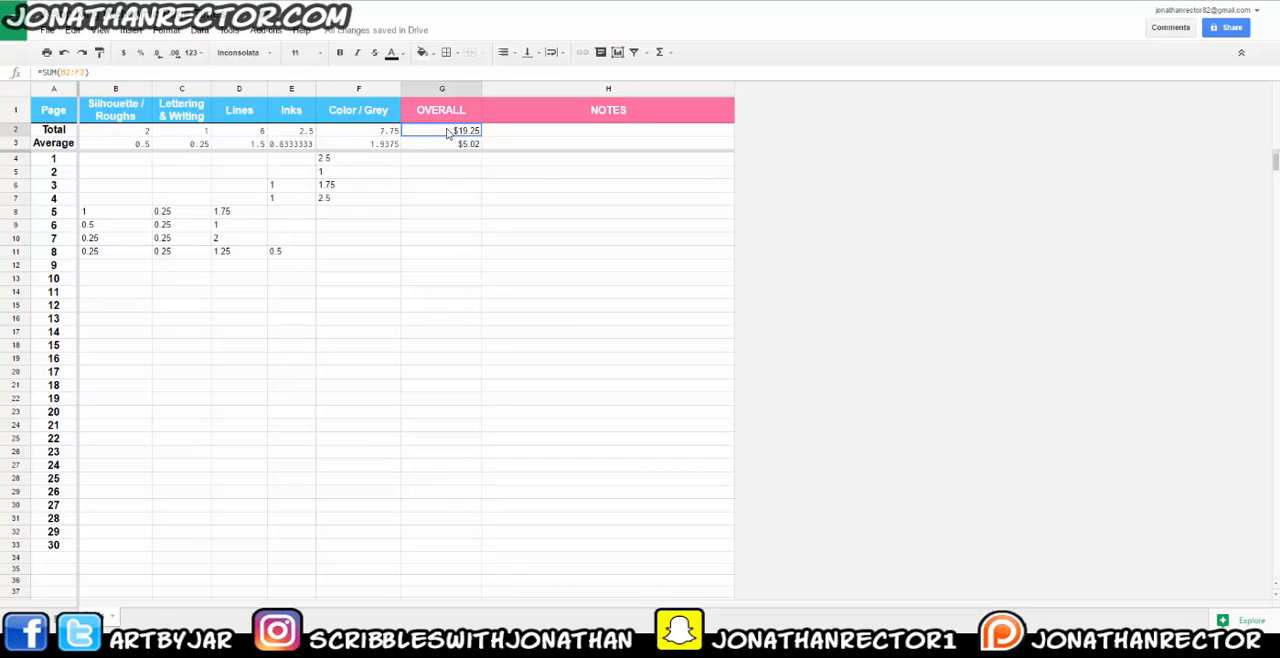
click(250, 52)
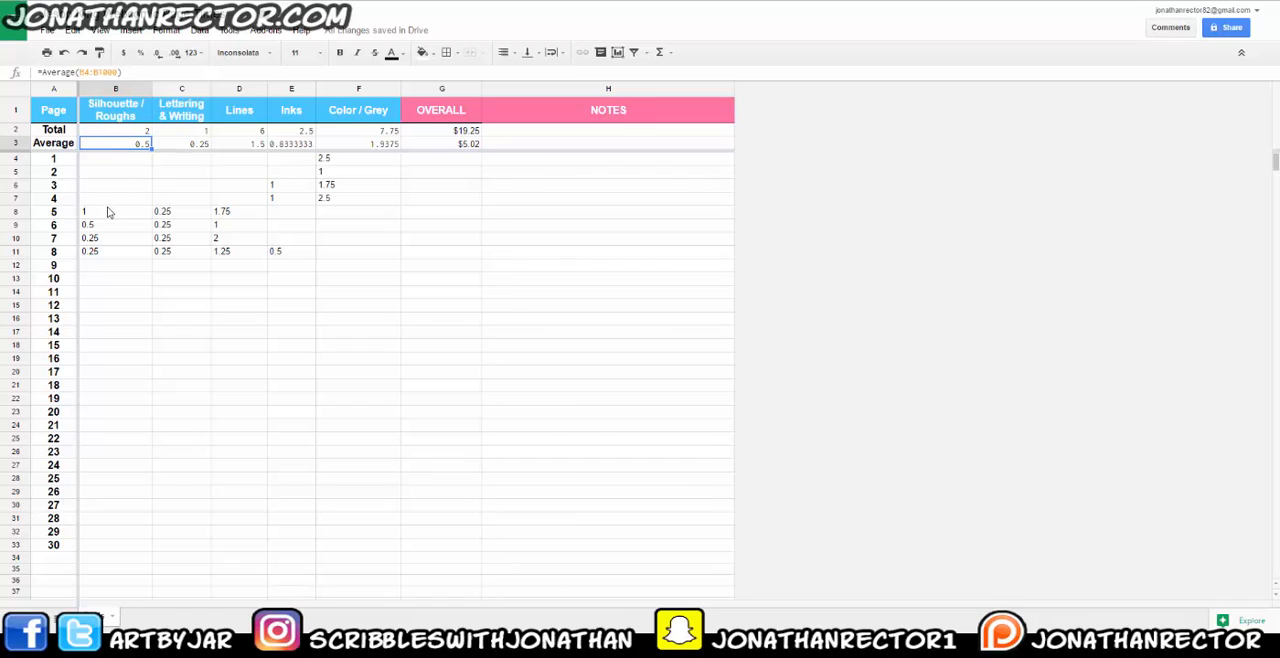
click(116, 210)
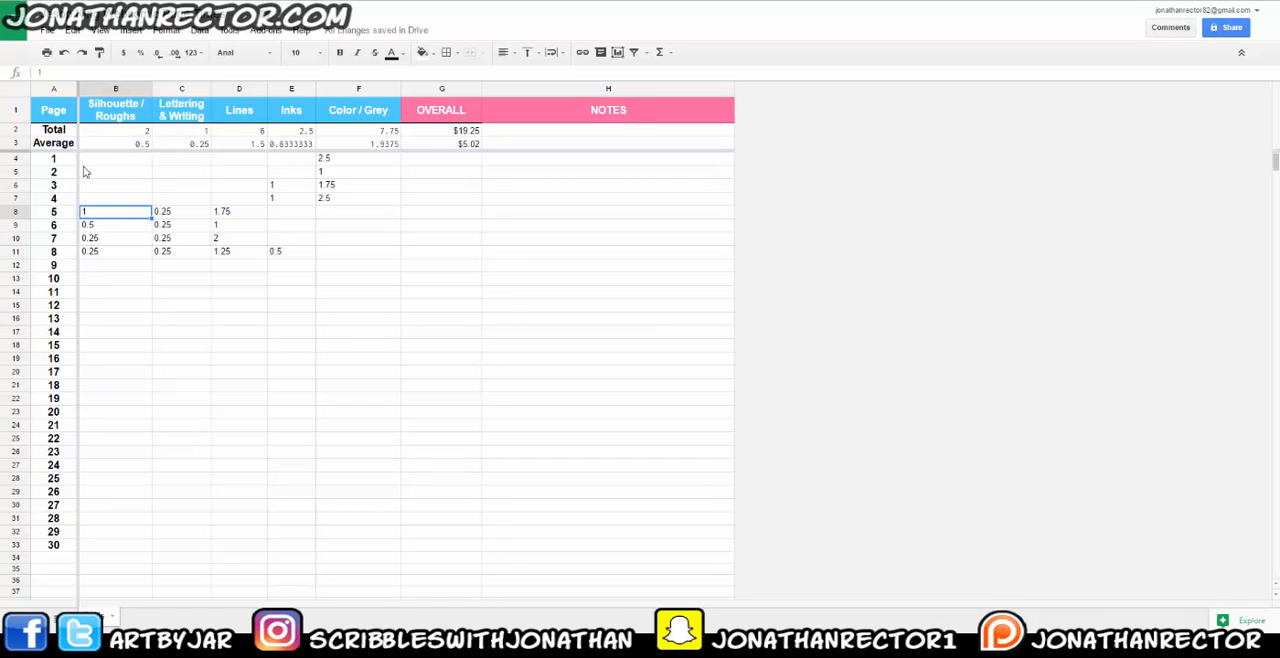
mouse_move(108, 228)
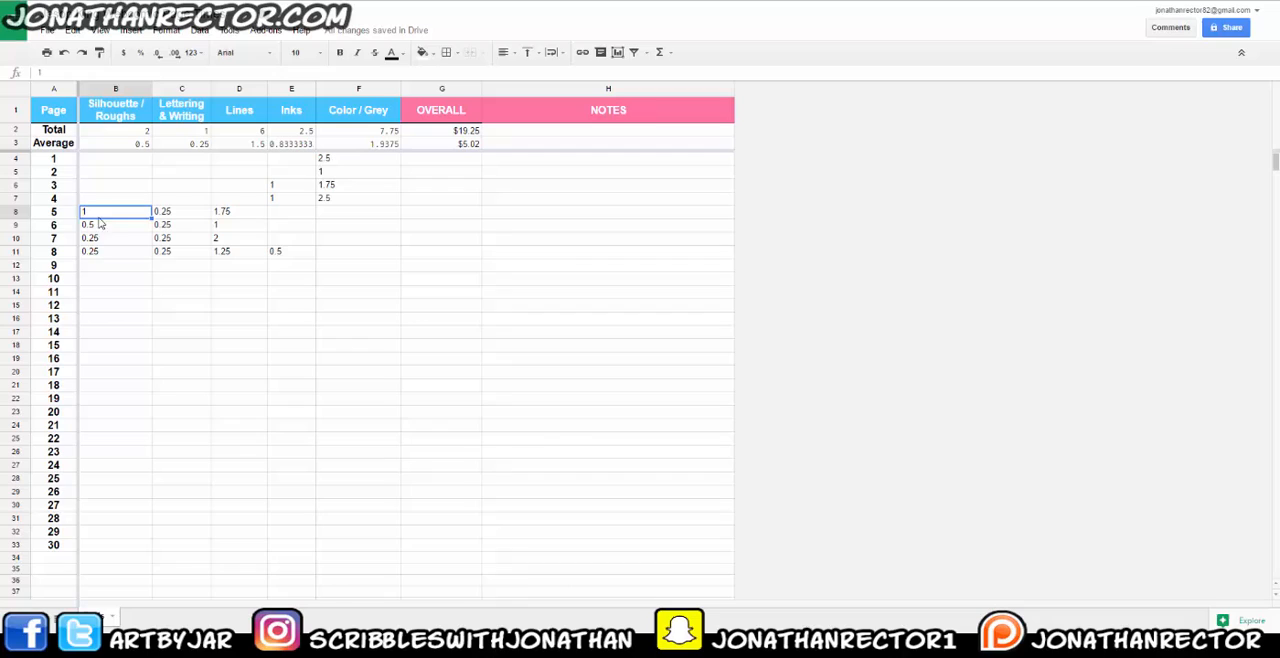
click(112, 224)
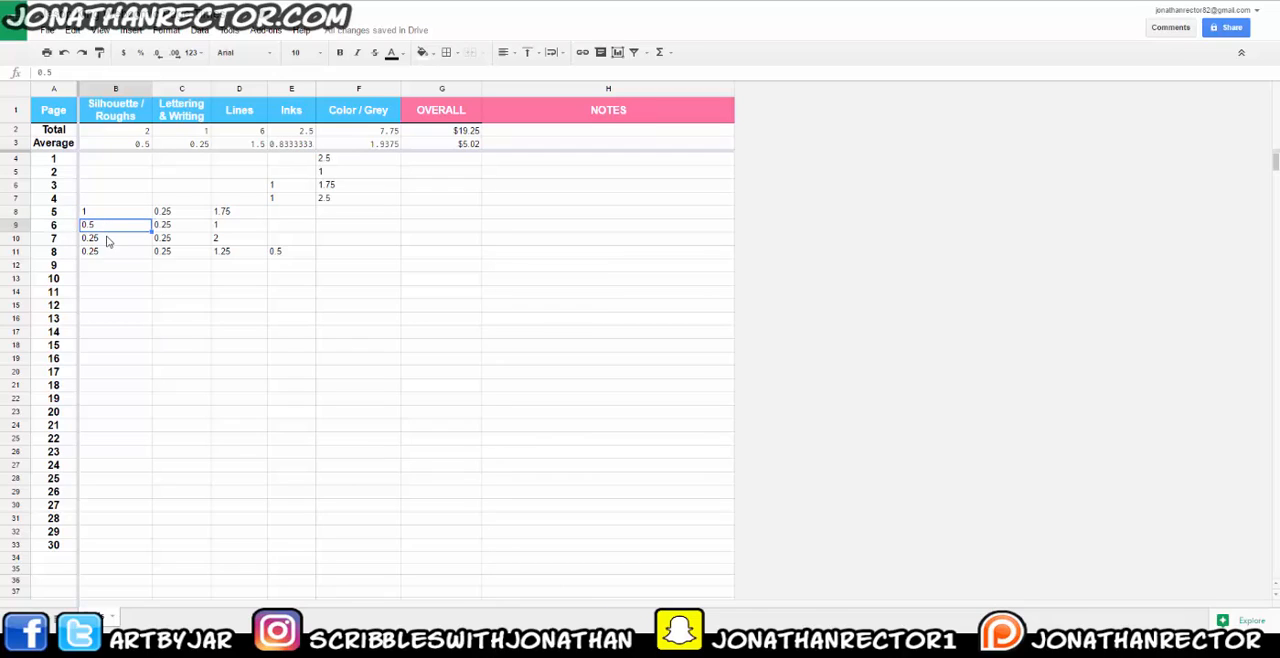
click(110, 252)
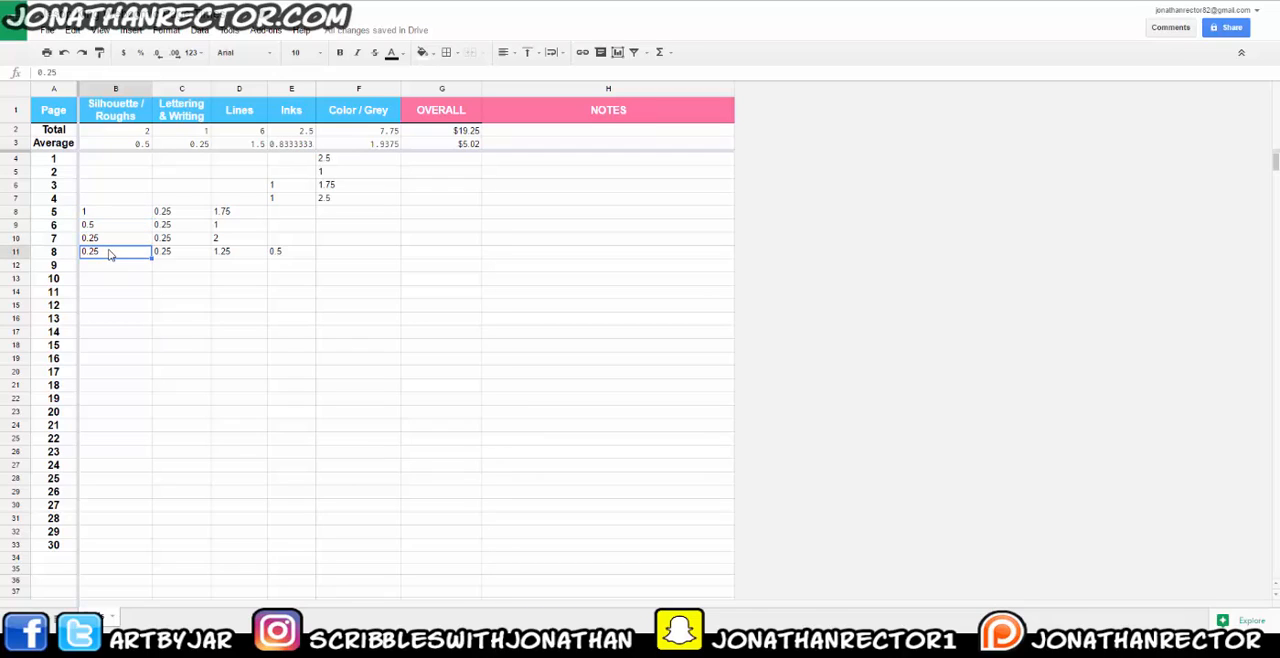
click(112, 150)
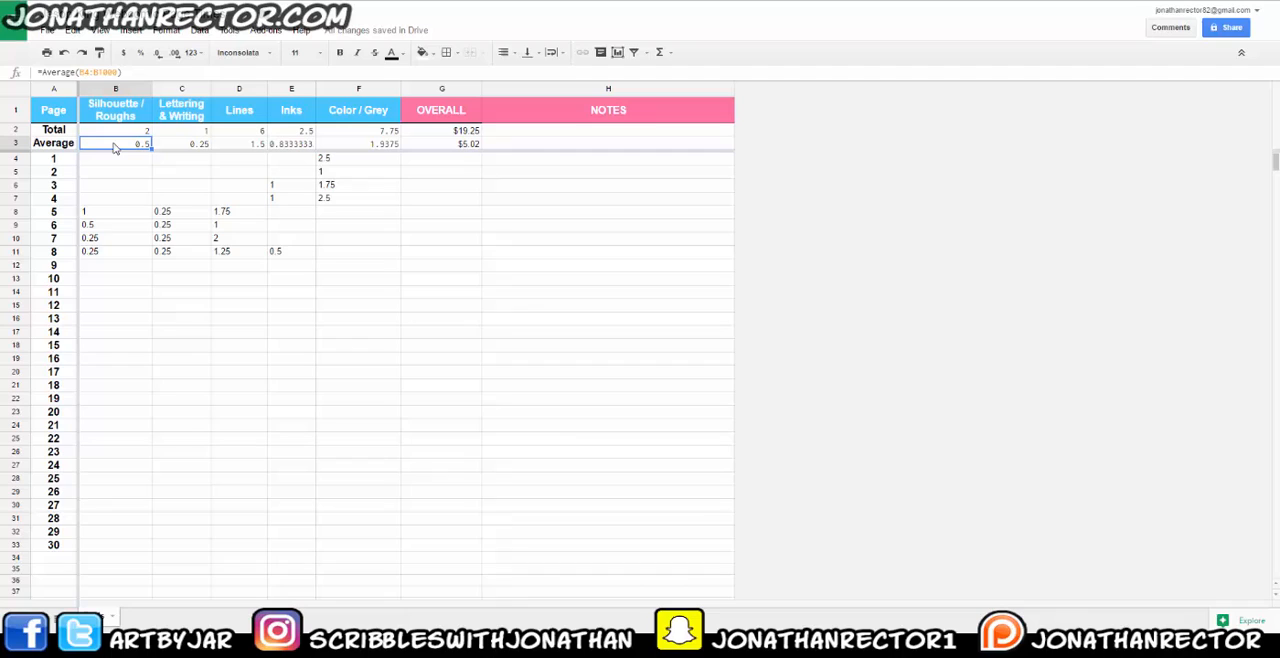
mouse_move(136, 168)
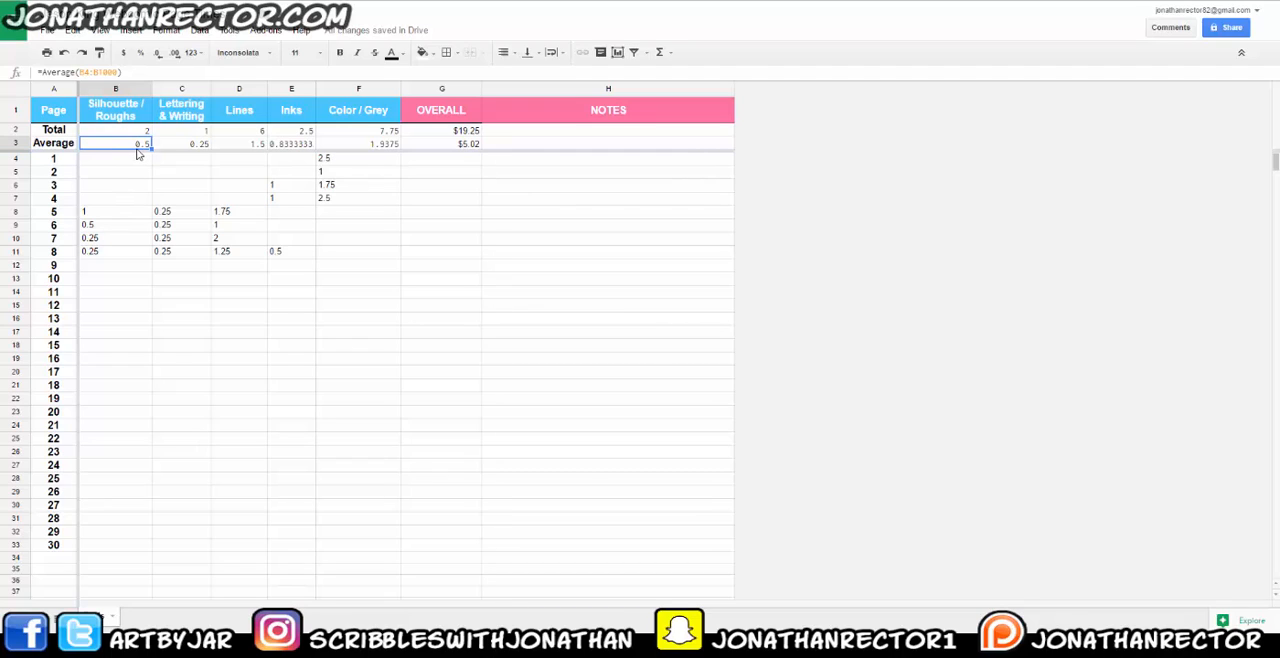
mouse_move(104, 152)
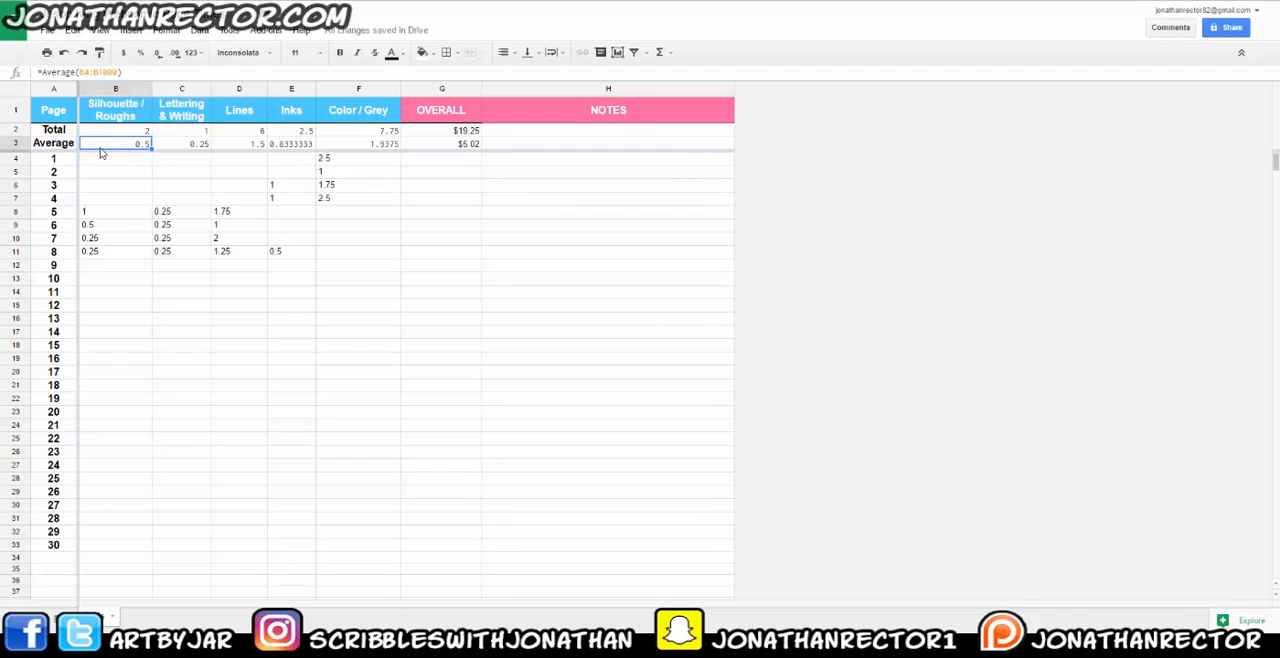
click(180, 144)
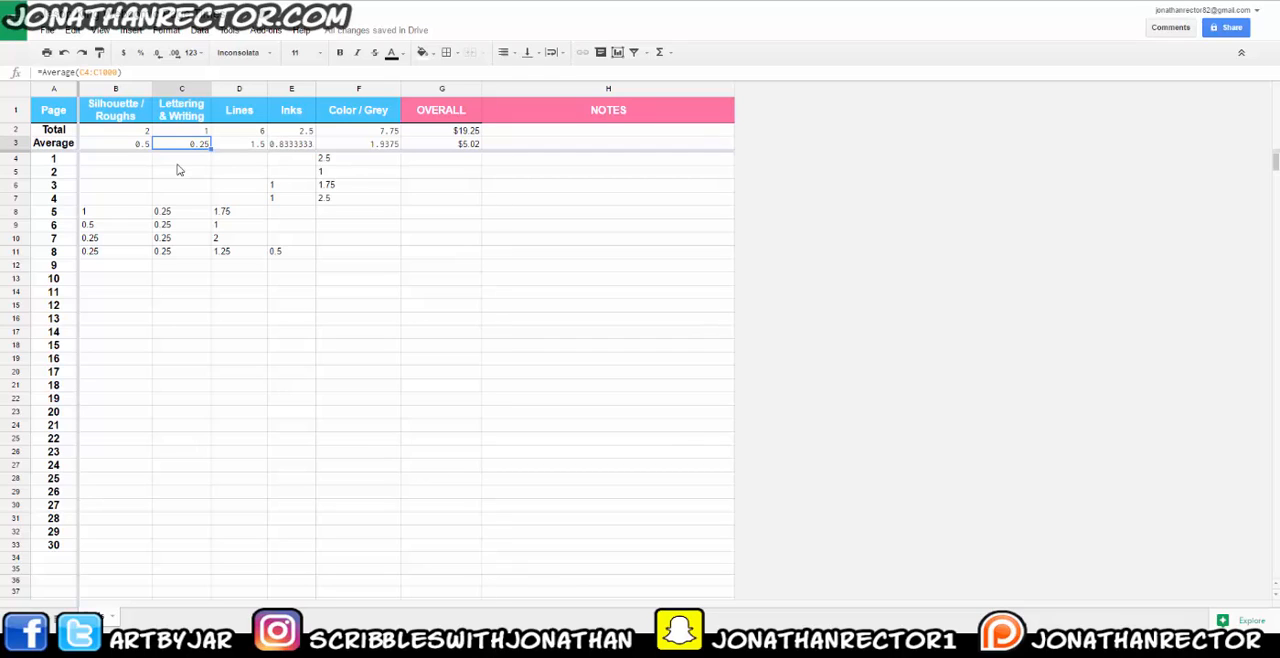
mouse_move(380, 152)
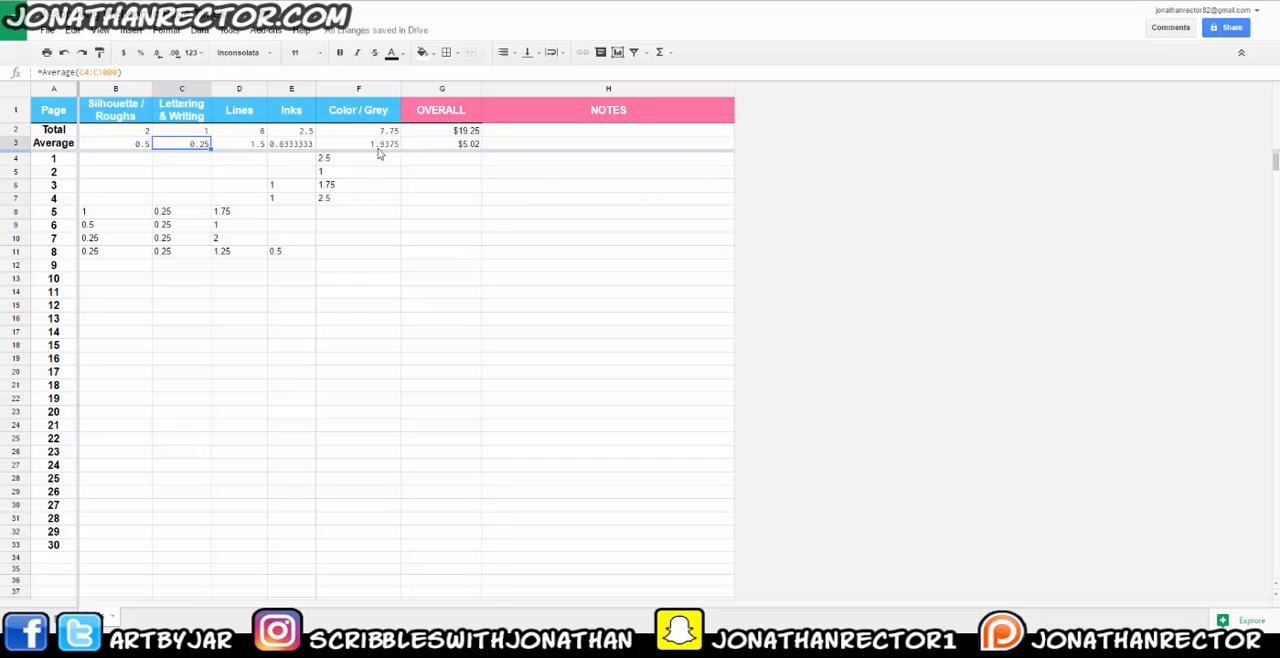
Inspect the formula behind the overall average cost cell
click(440, 144)
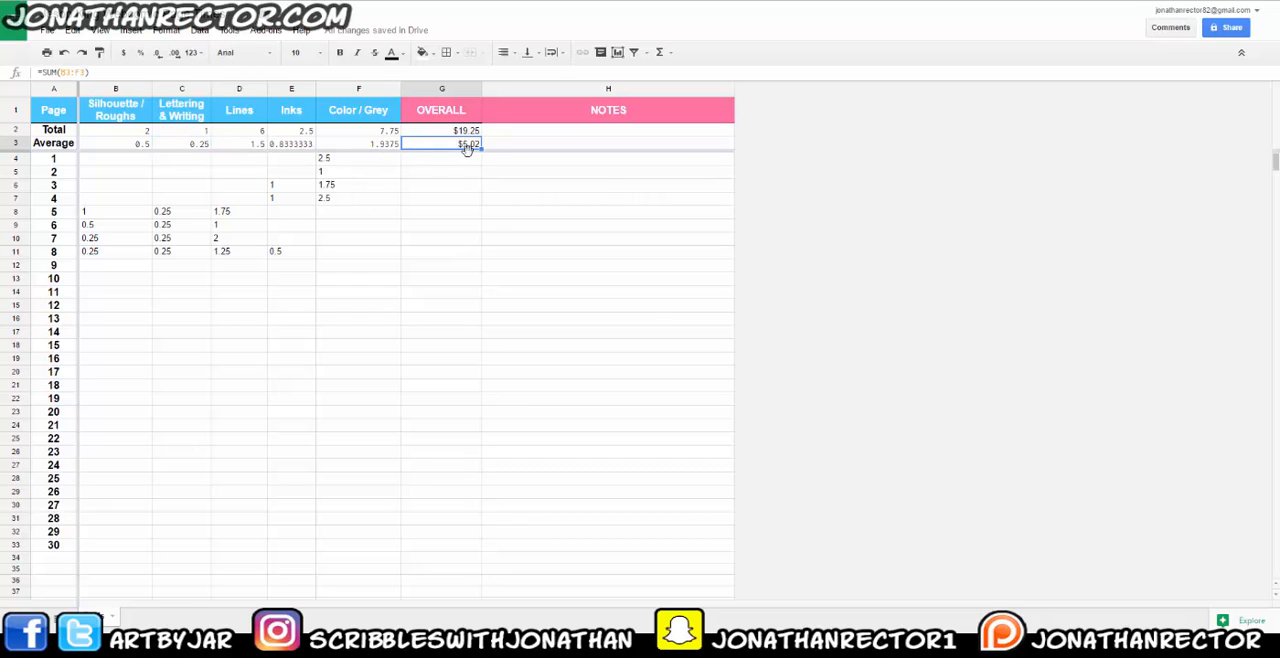
mouse_move(452, 148)
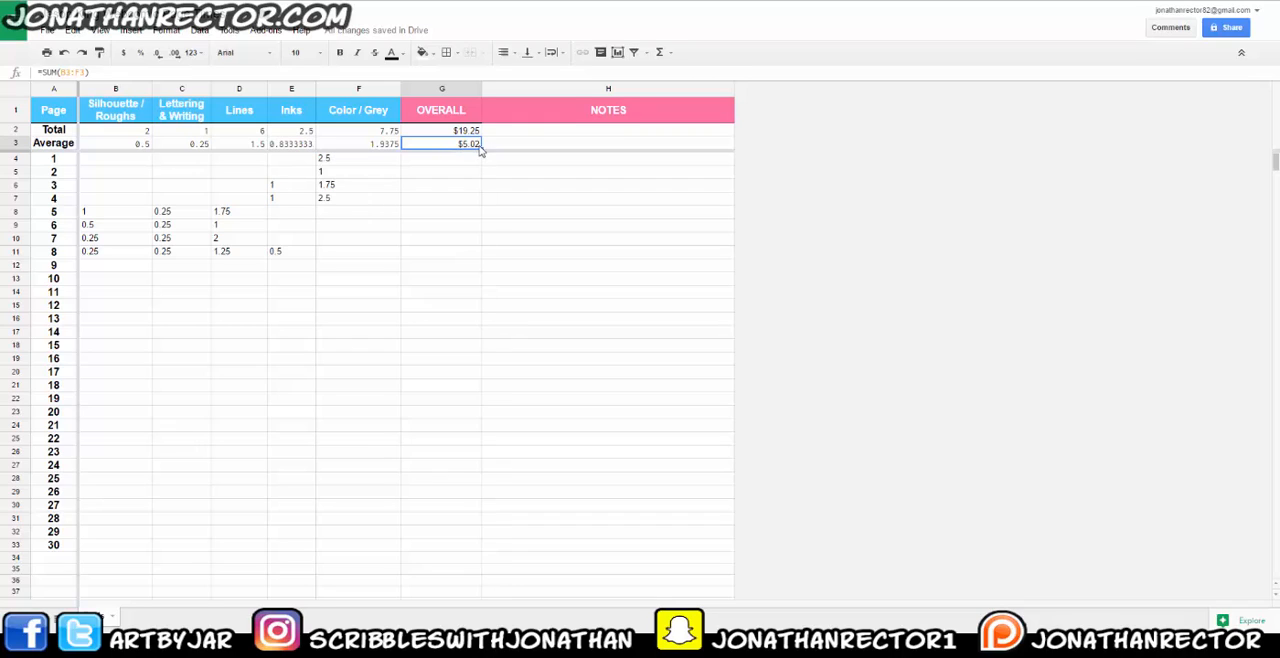
mouse_move(450, 150)
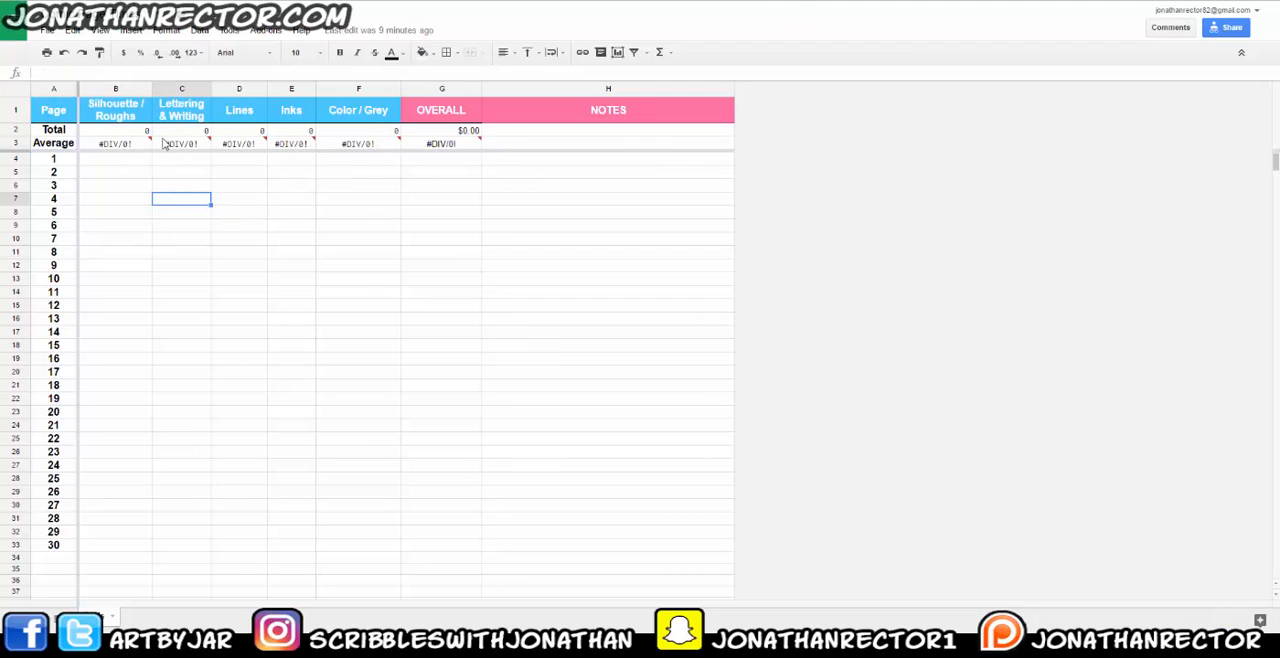
mouse_move(220, 166)
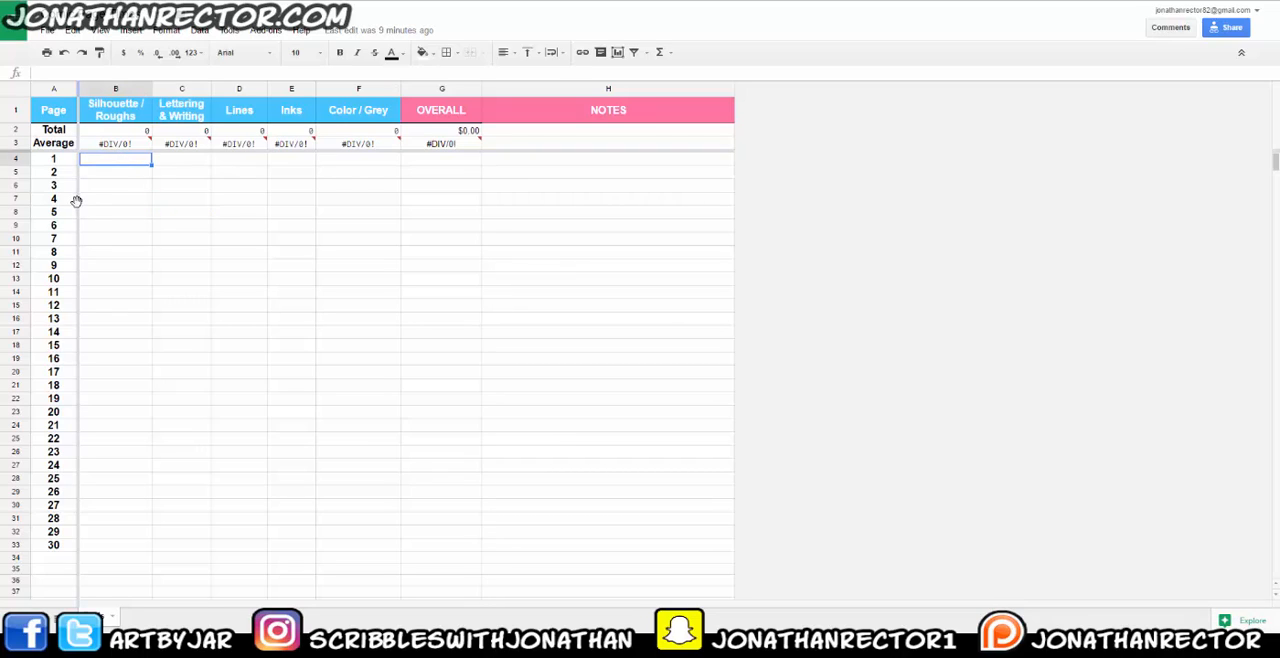
Fill page 1's stage hours with 1, 1, 5 and 5 across the row
text(5)
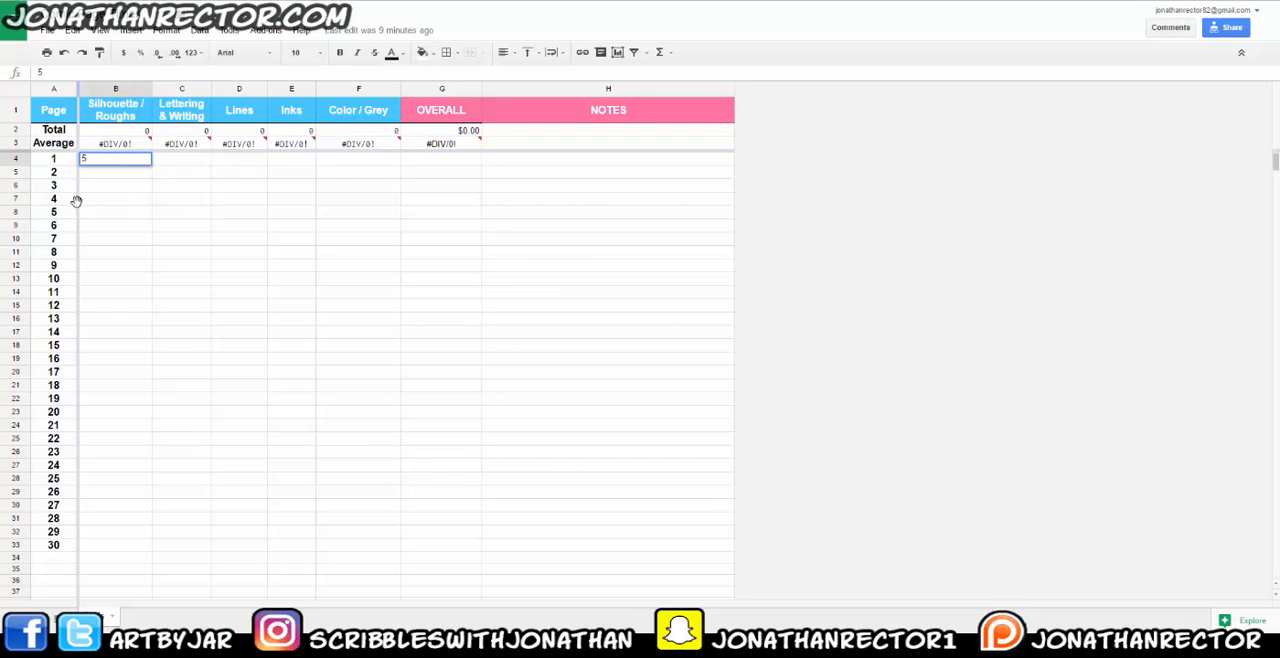
text(1)
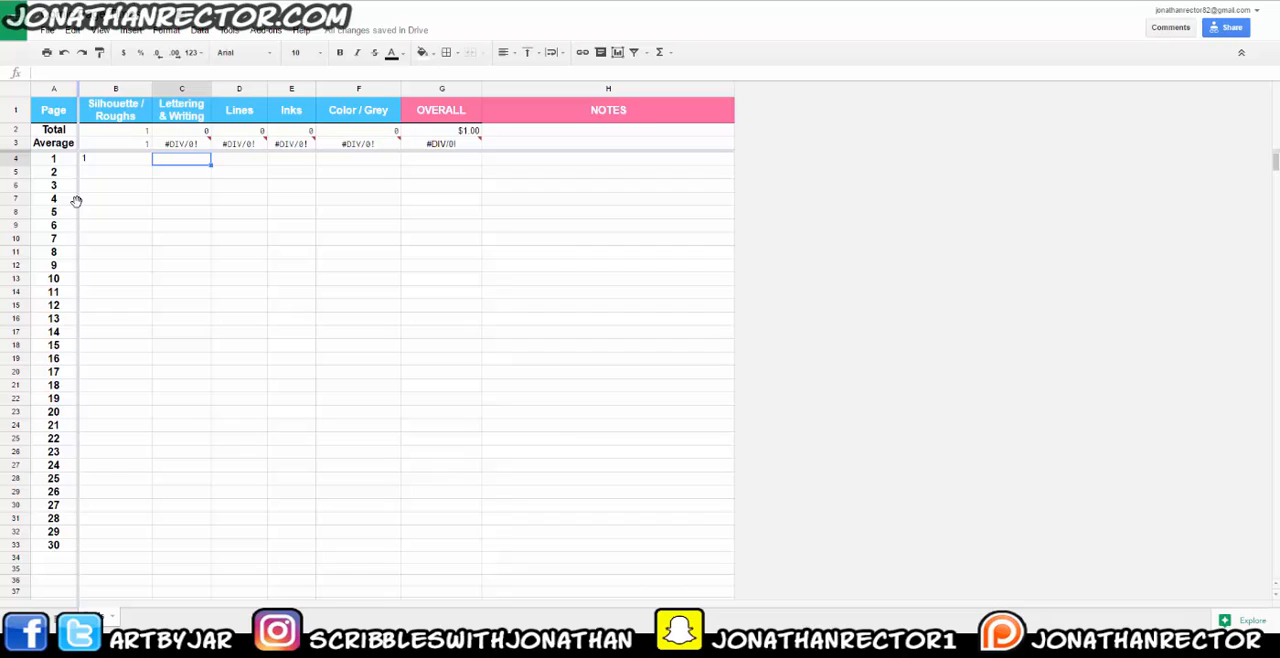
text(1)
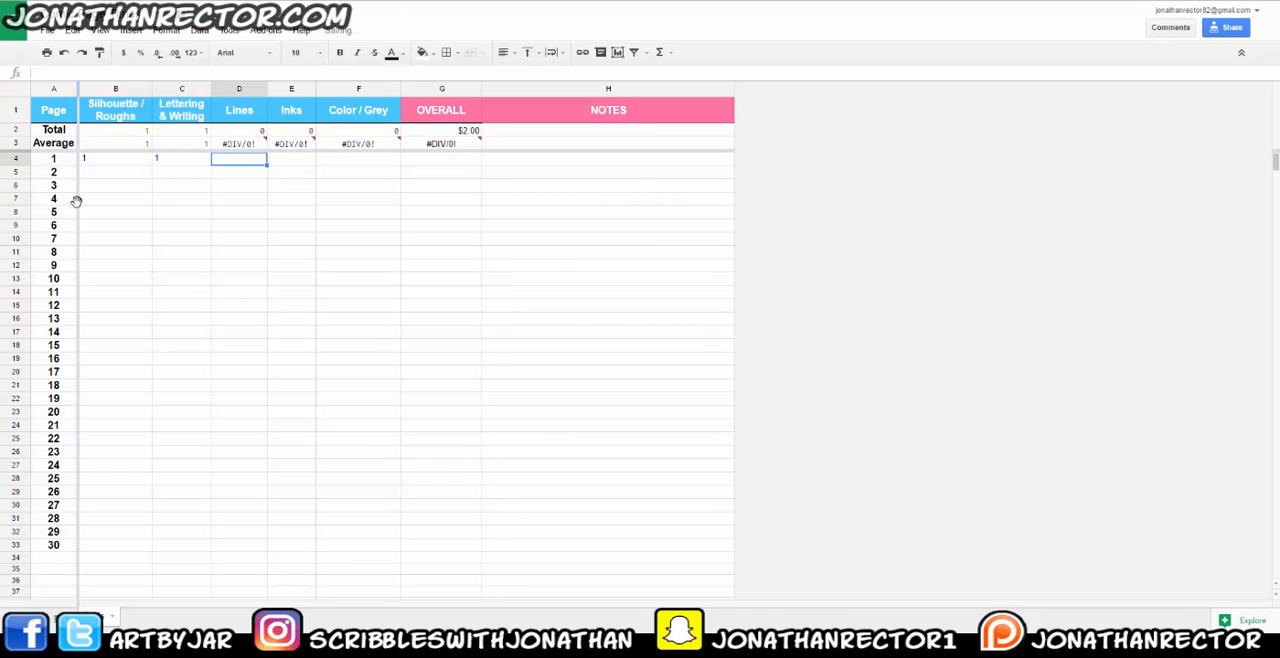
text(5)
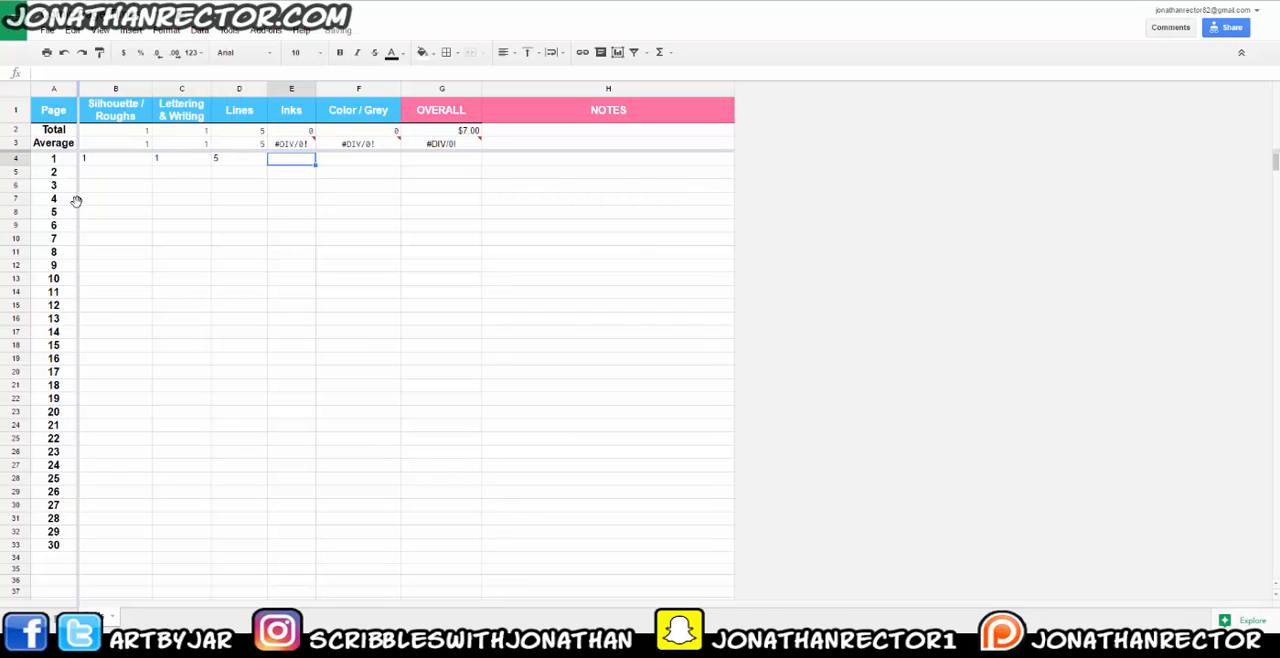
text(5)
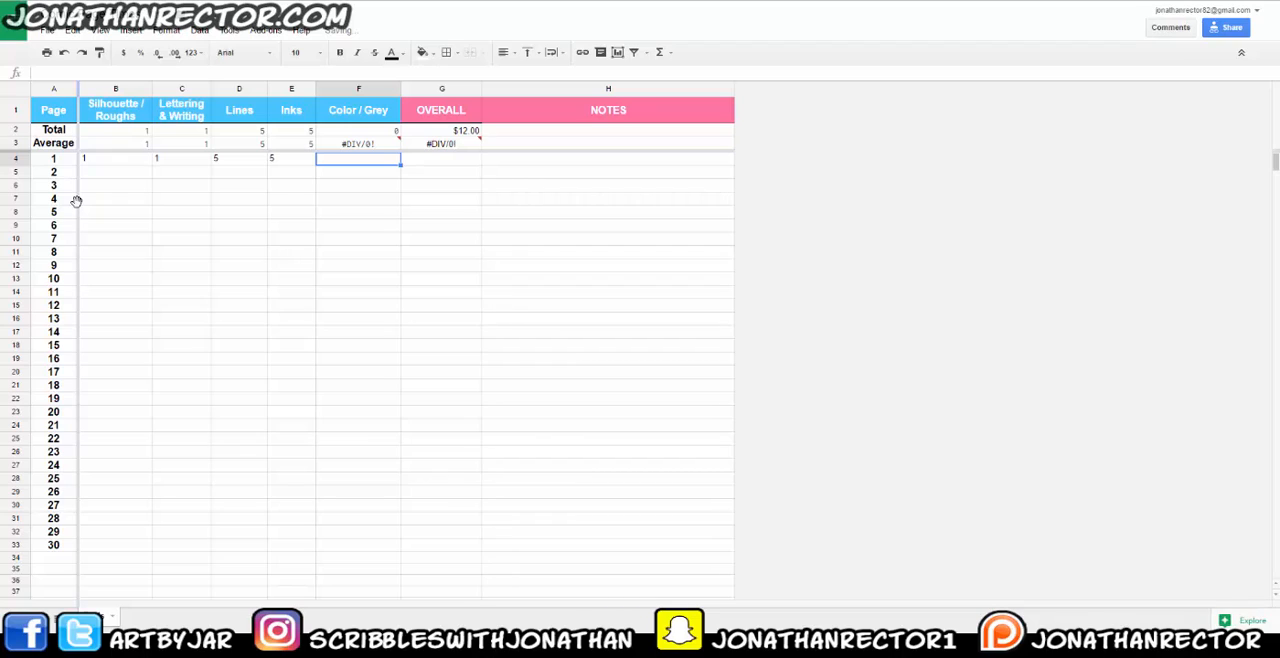
click(440, 160)
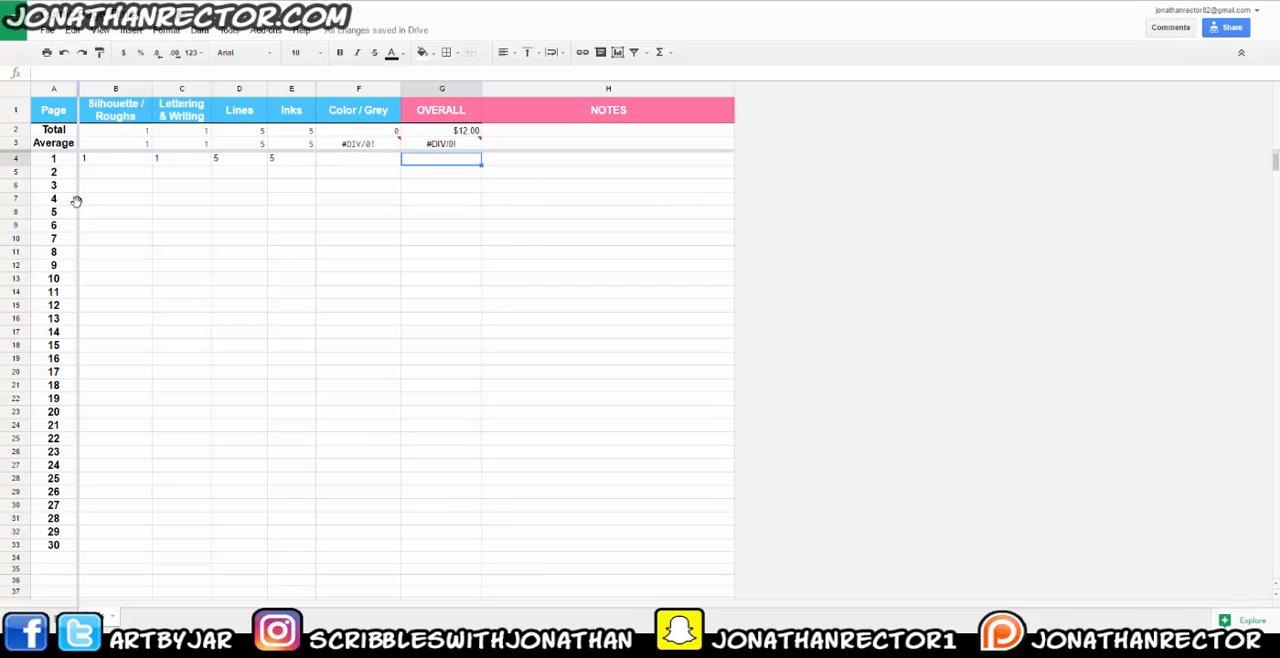
click(358, 158)
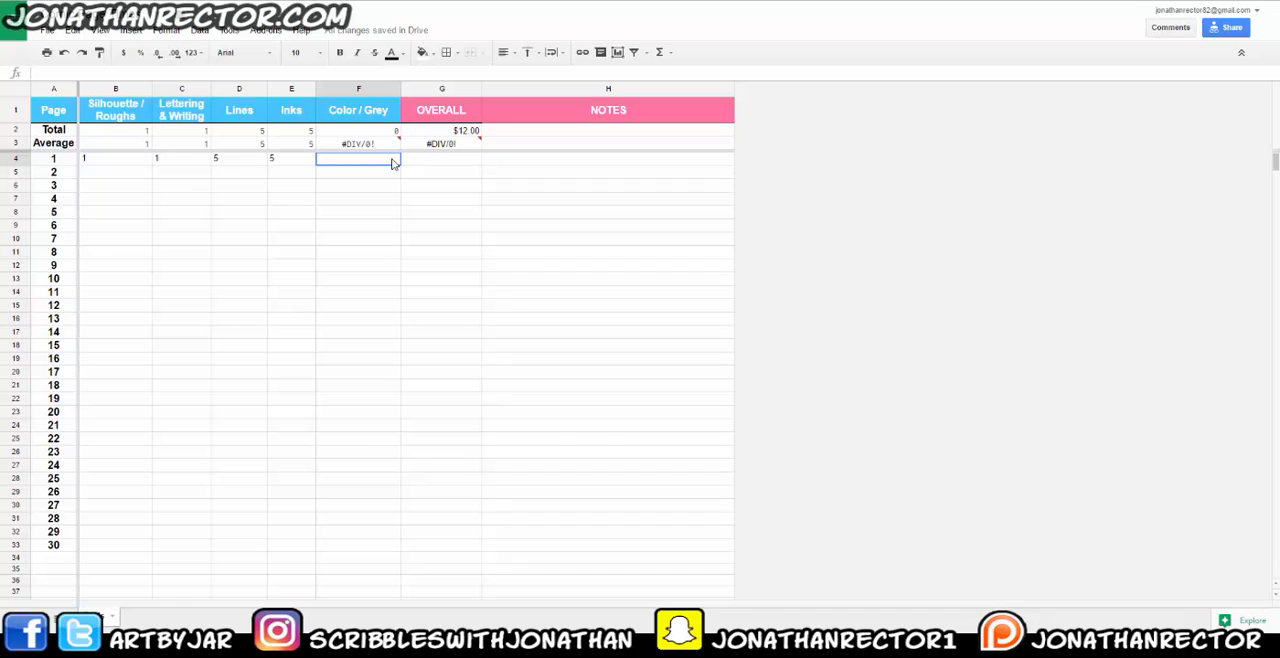
Finish page 1 with a 0 in the last column so Total and Average show $12.00
click(440, 144)
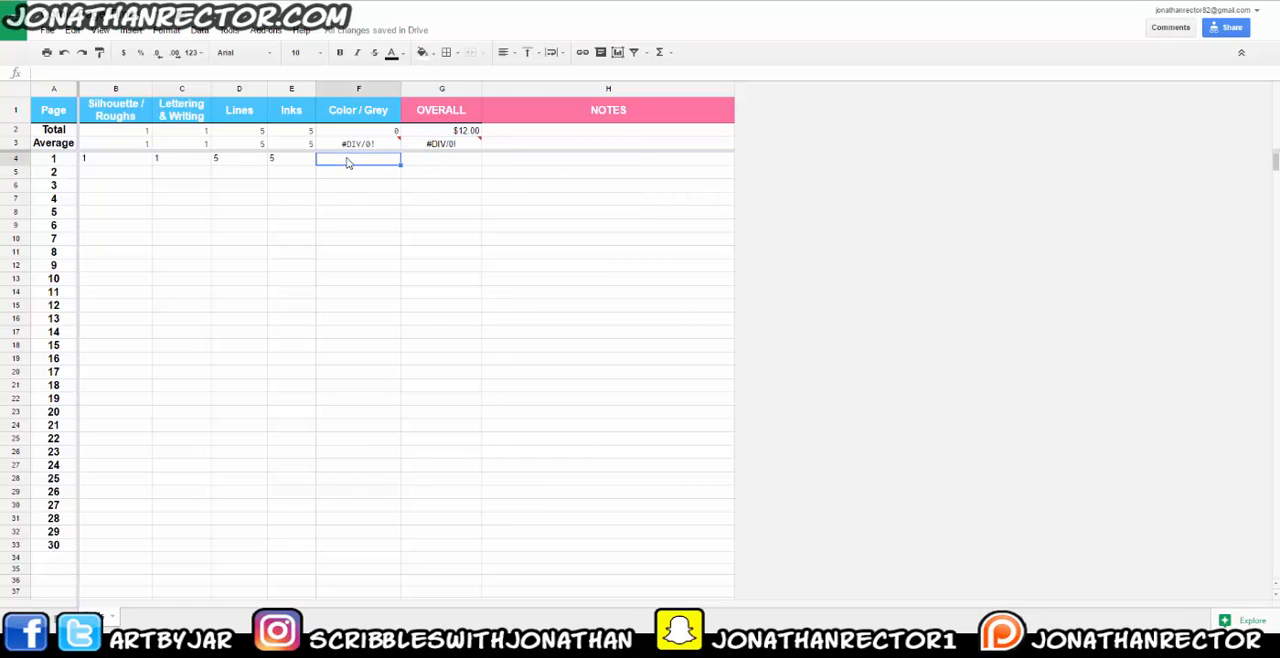
text(1)
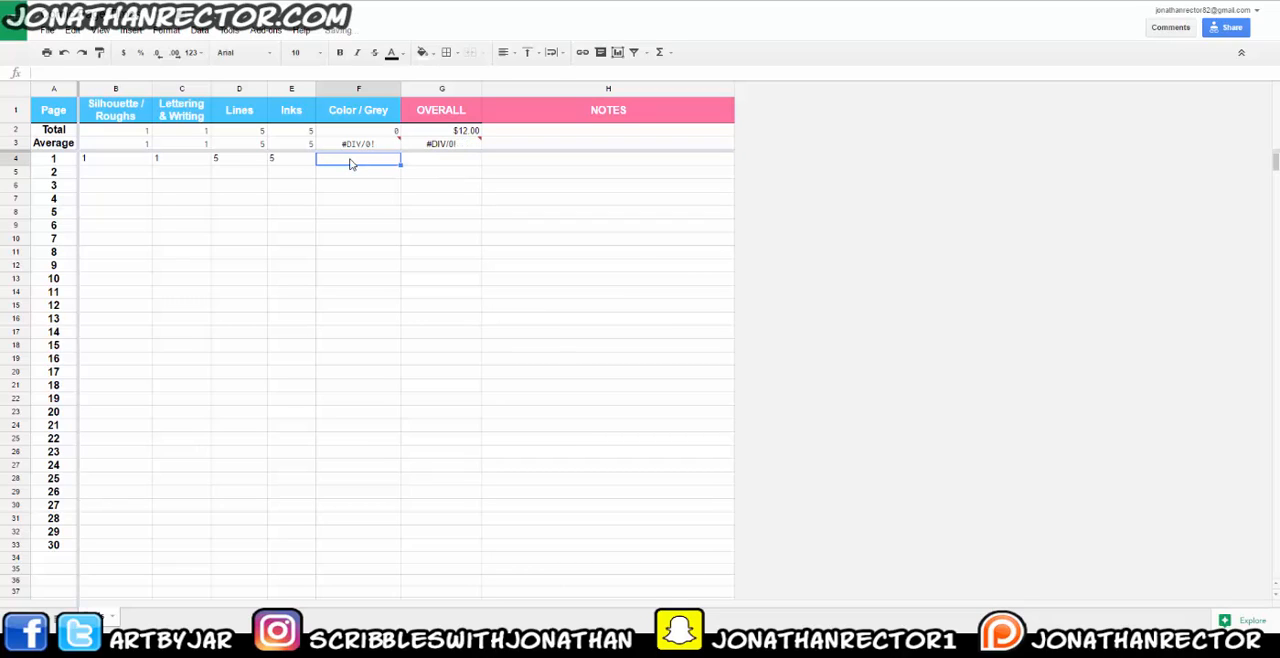
text(0)
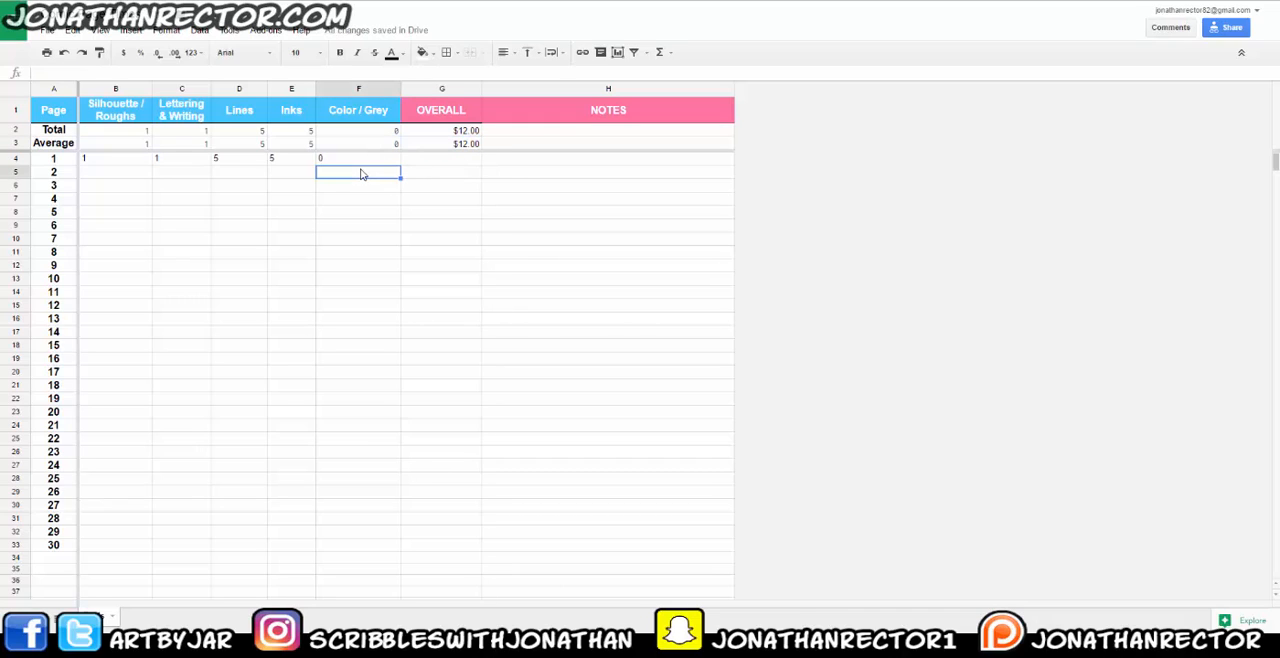
click(358, 158)
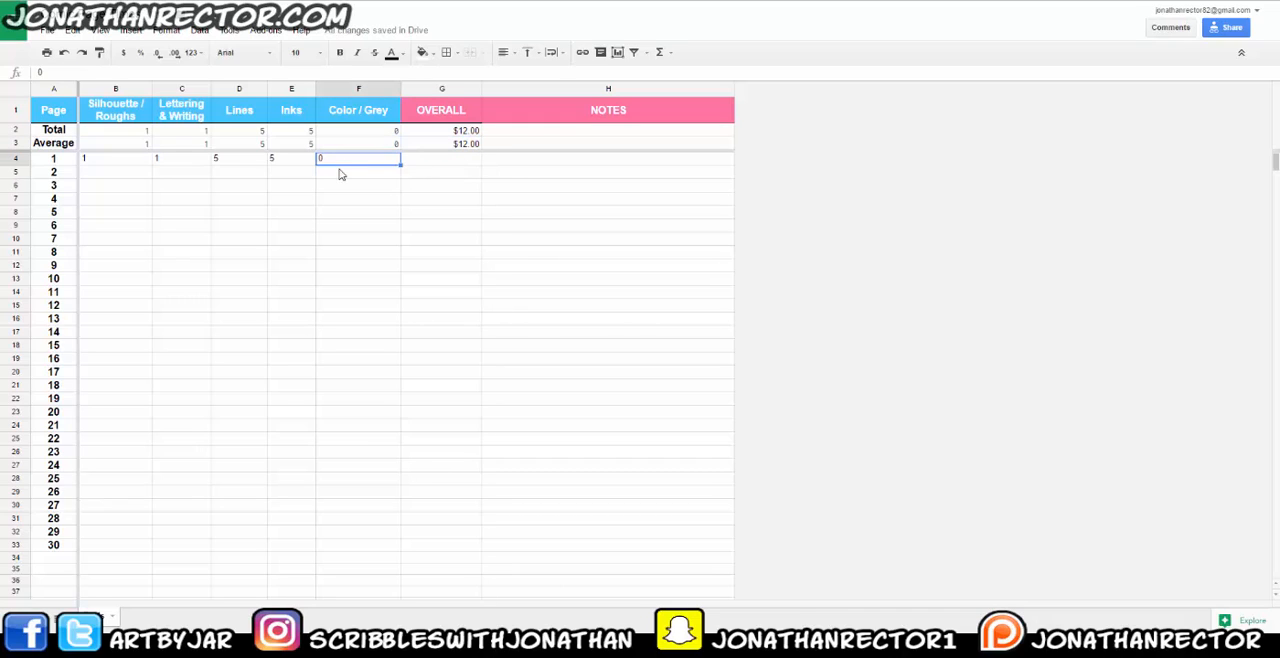
click(180, 160)
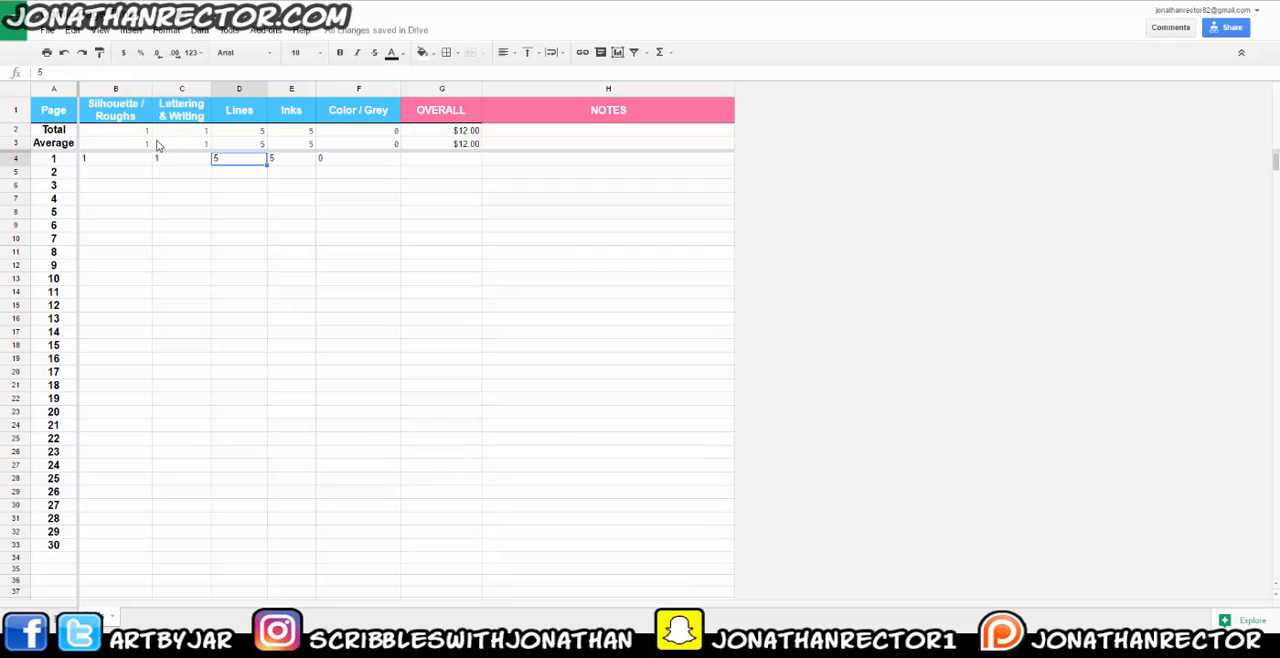
click(440, 144)
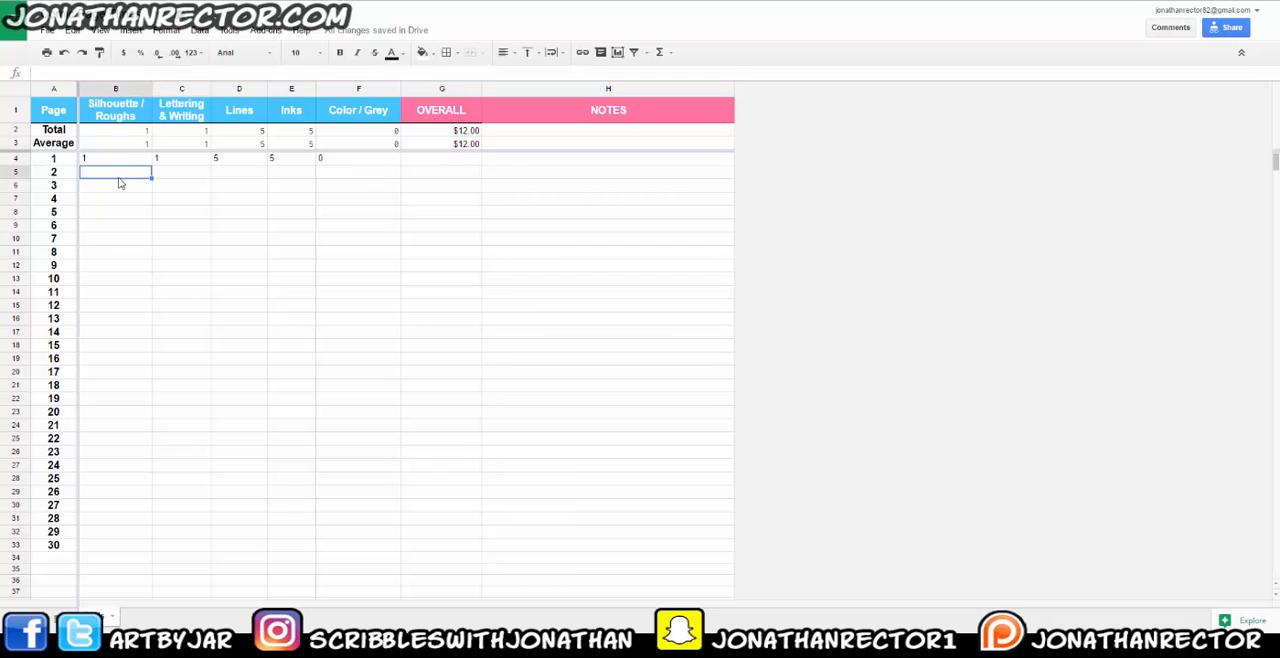
Fill page 2's hours with 0.75, 0.5, 3, 2 and 0, raising the total to $18.25
text(75)
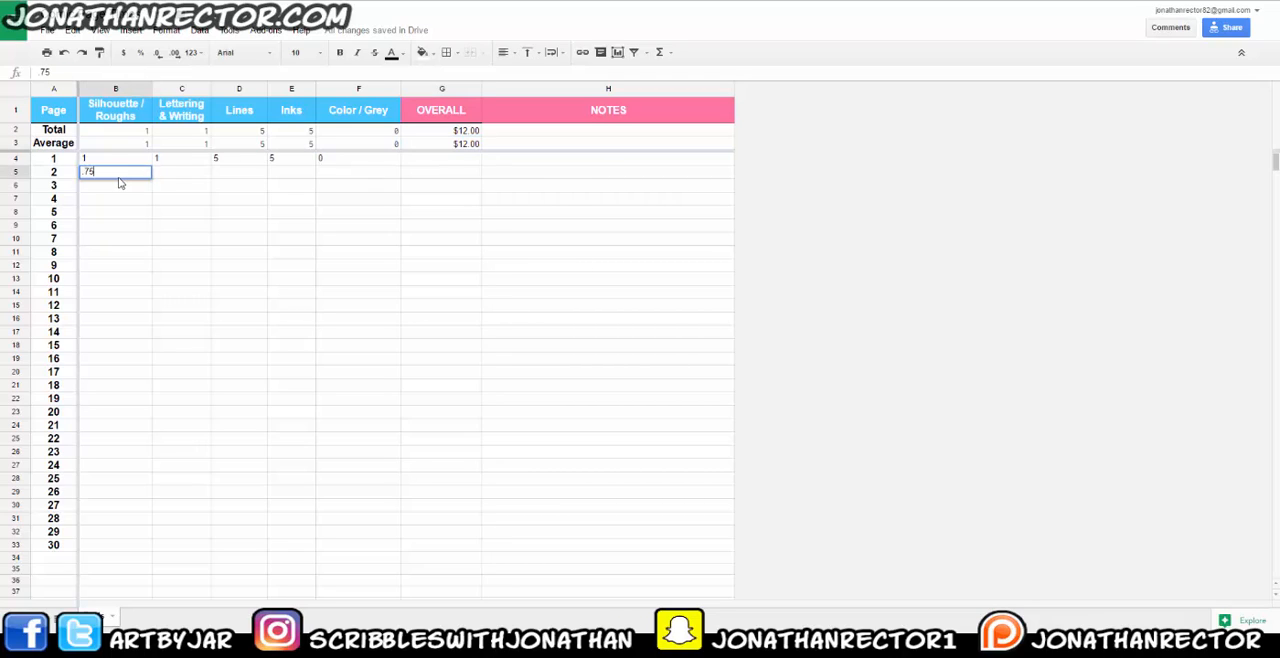
text(0.5)
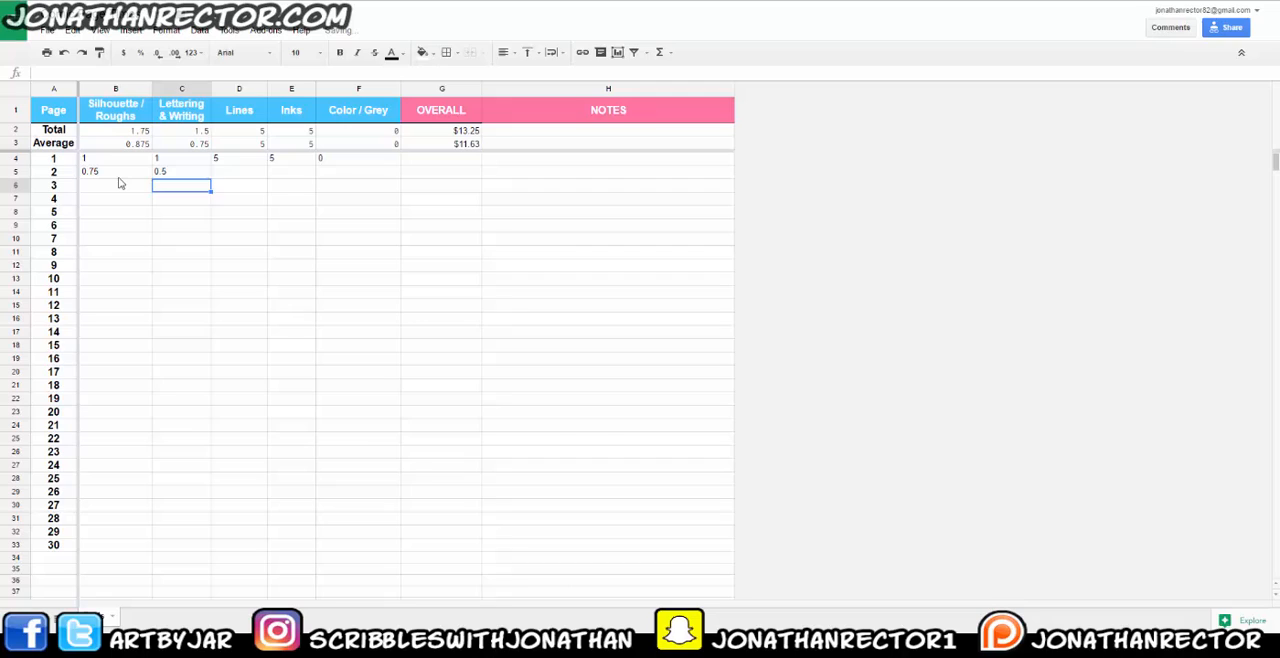
text(3)
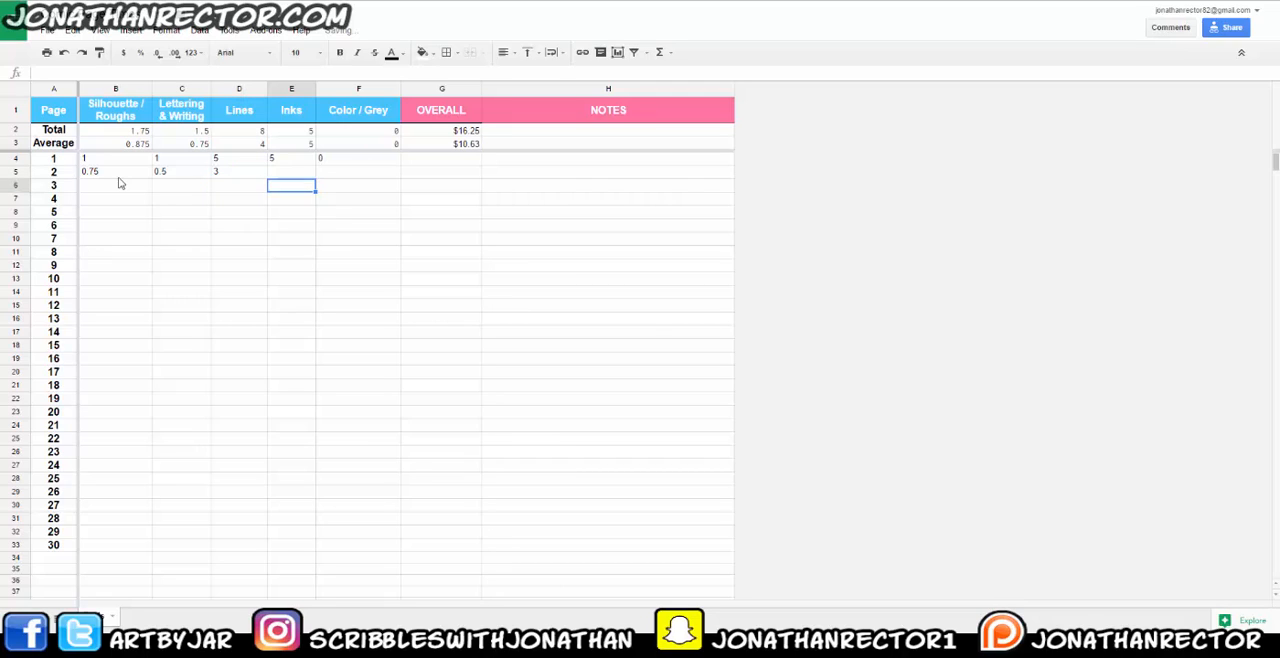
text(2)
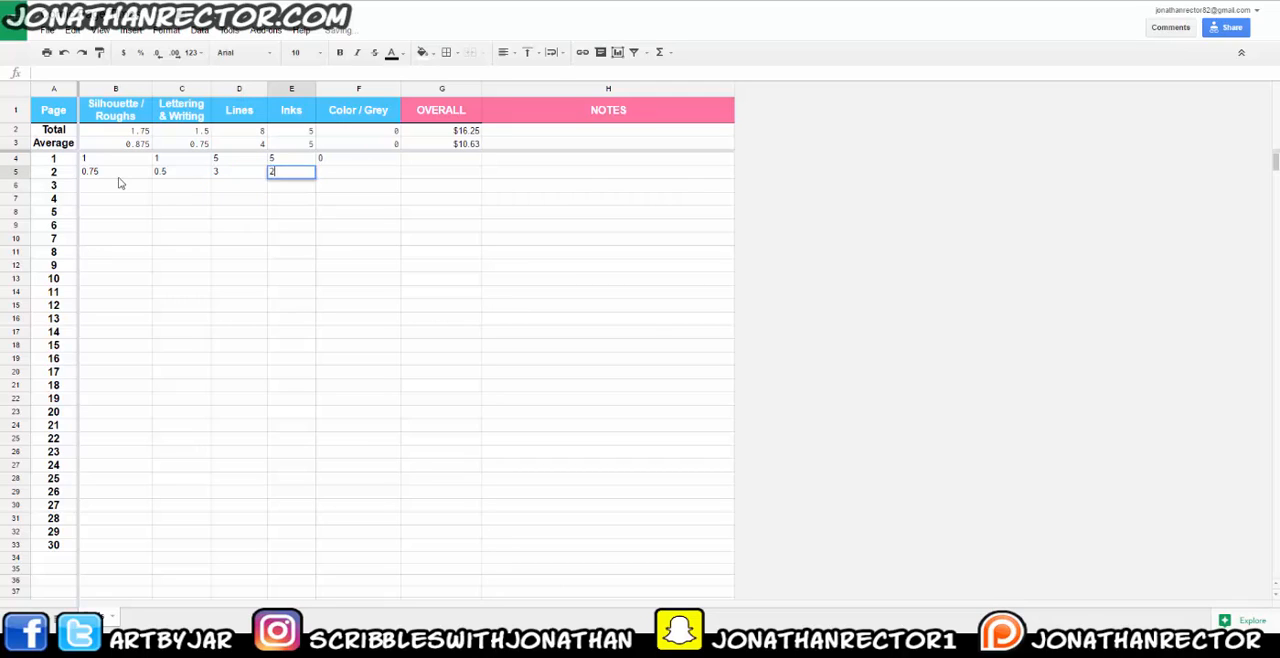
key(Enter)
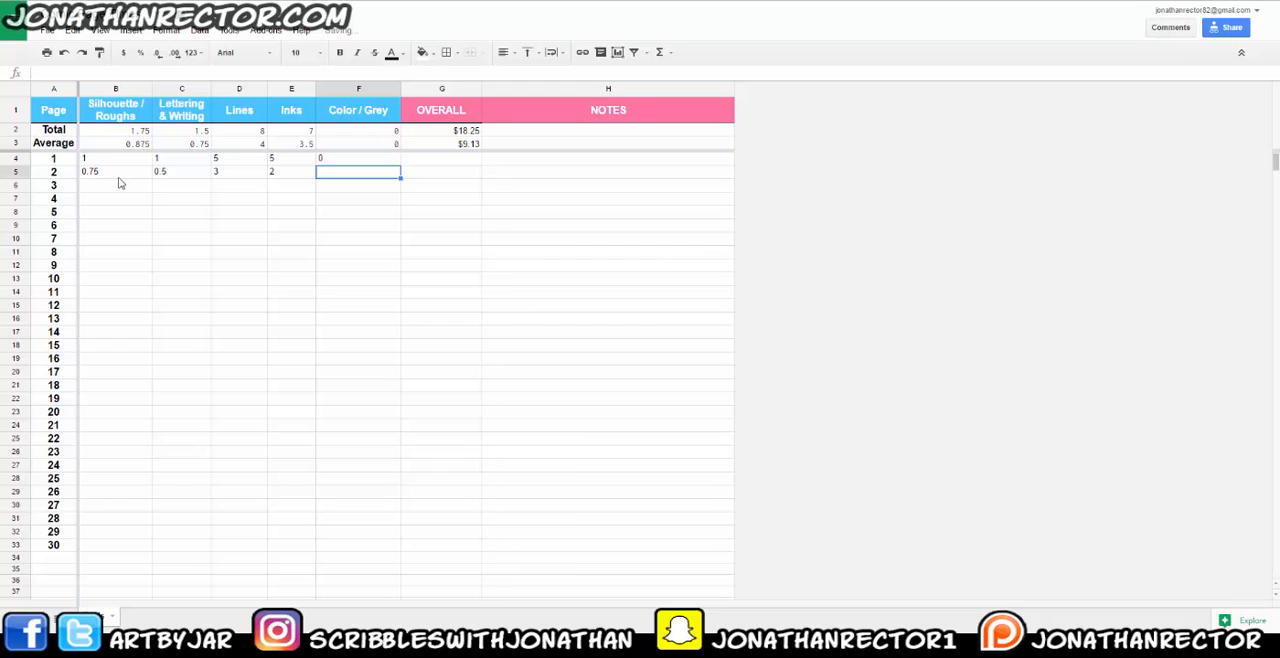
text(0)
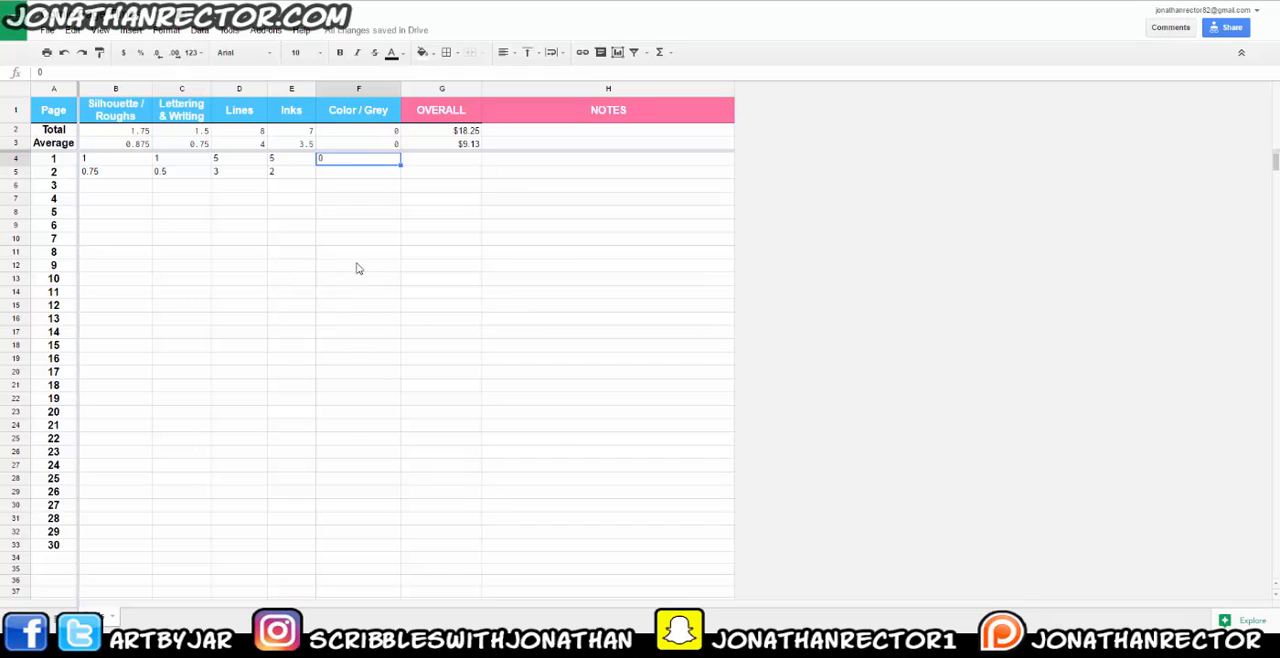
mouse_move(322, 340)
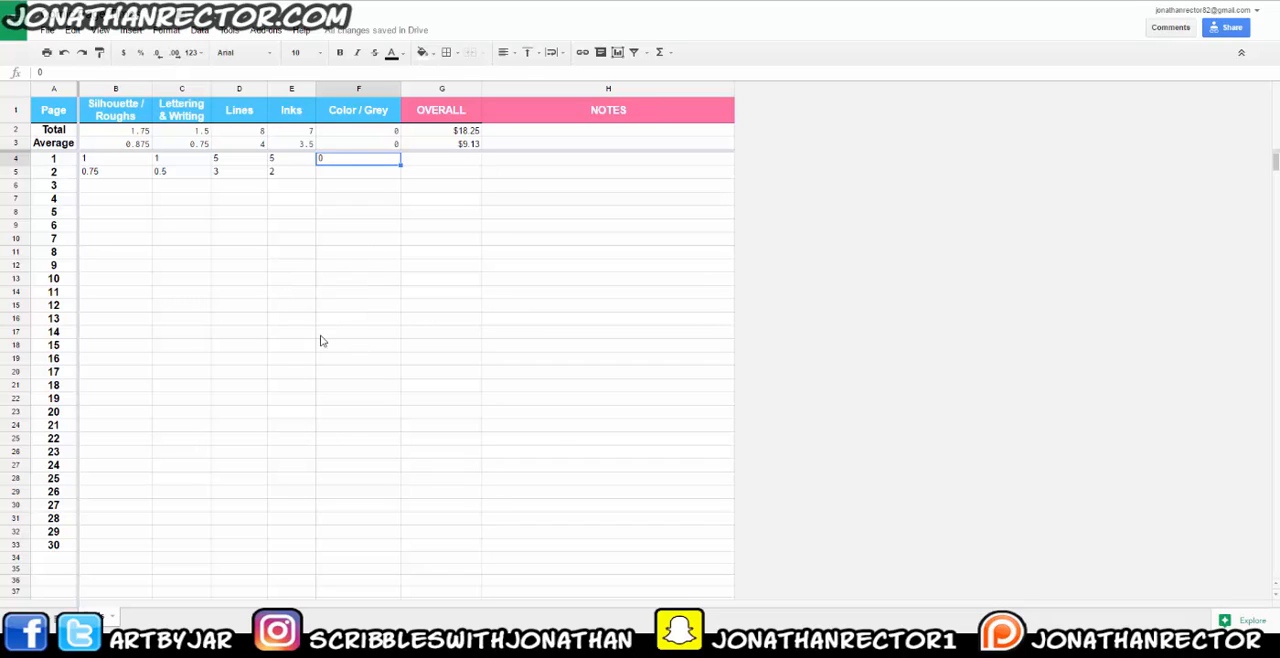
click(440, 144)
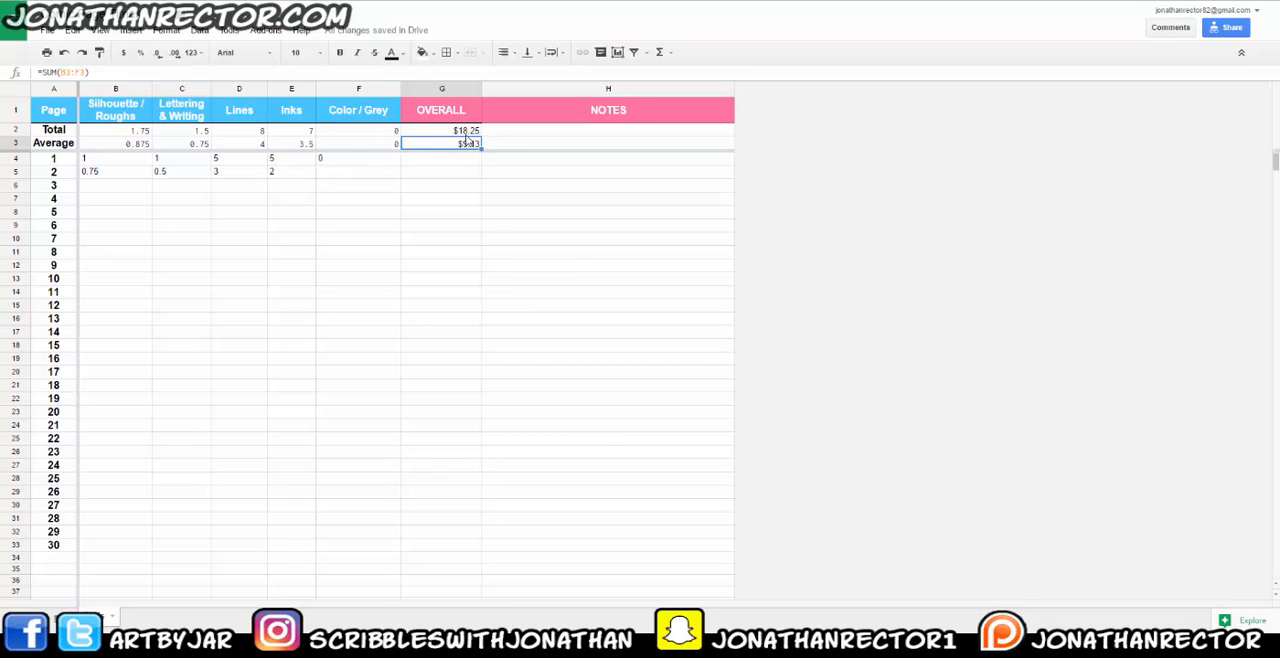
click(440, 130)
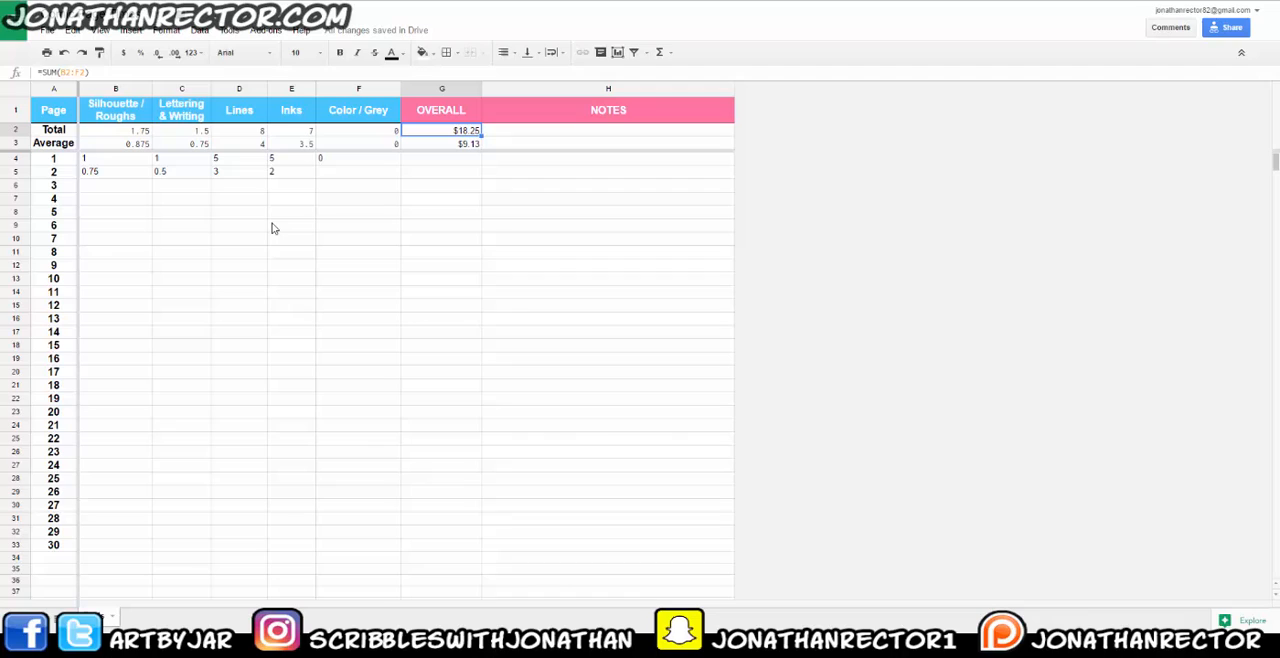
mouse_move(256, 204)
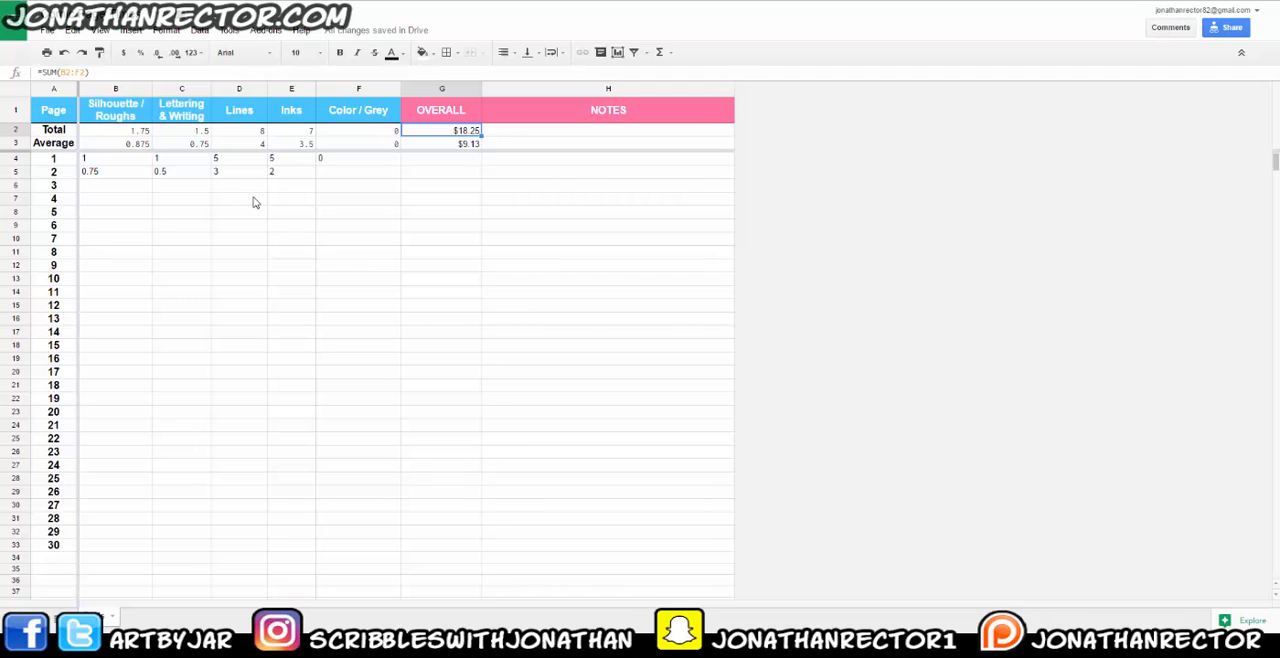
click(292, 198)
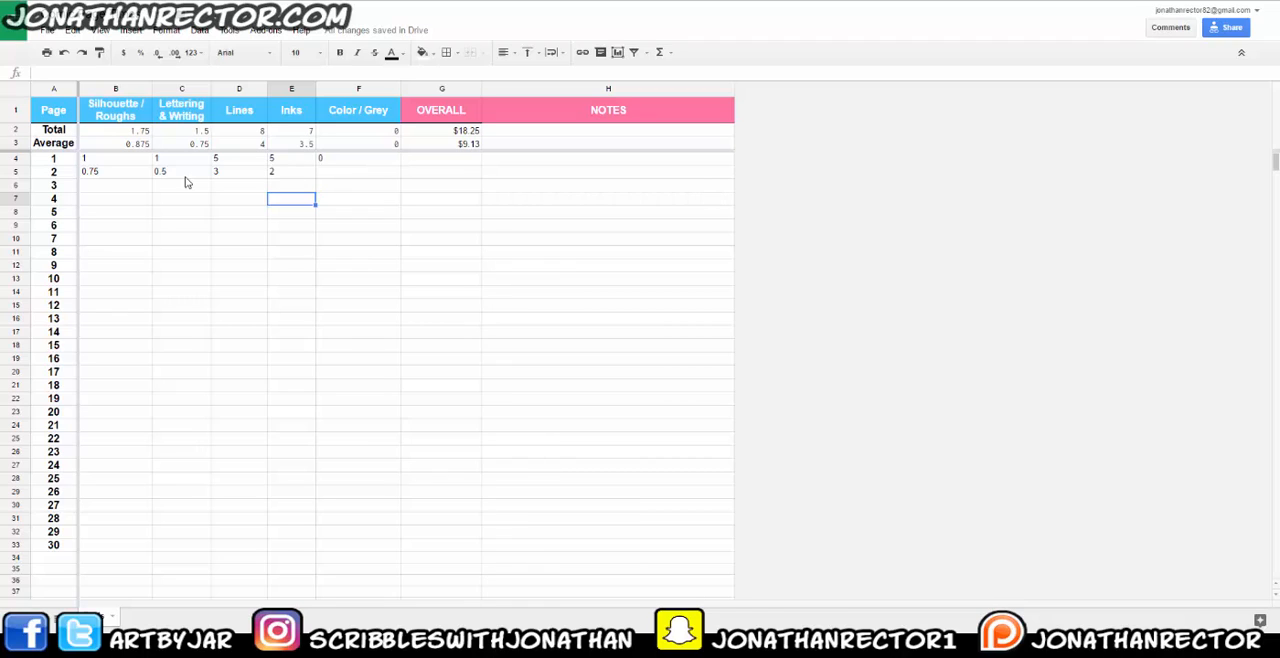
mouse_move(334, 194)
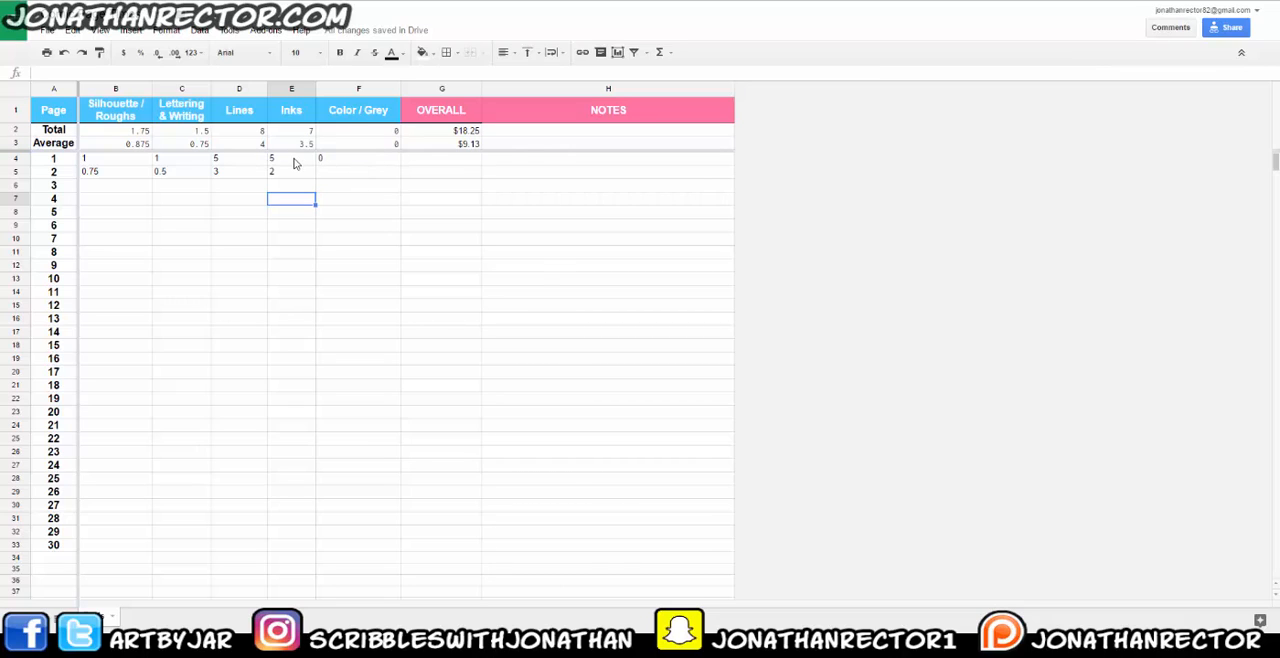
Show the File menu with its sharing, download and print actions
click(44, 32)
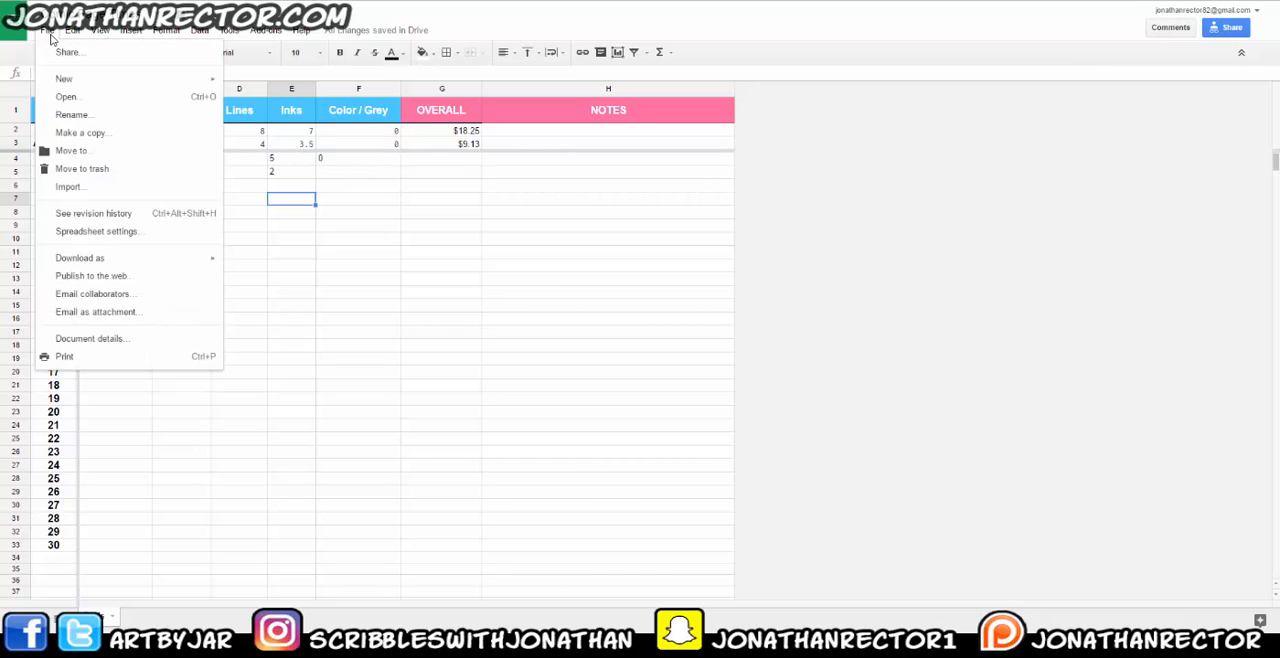
mouse_move(76, 276)
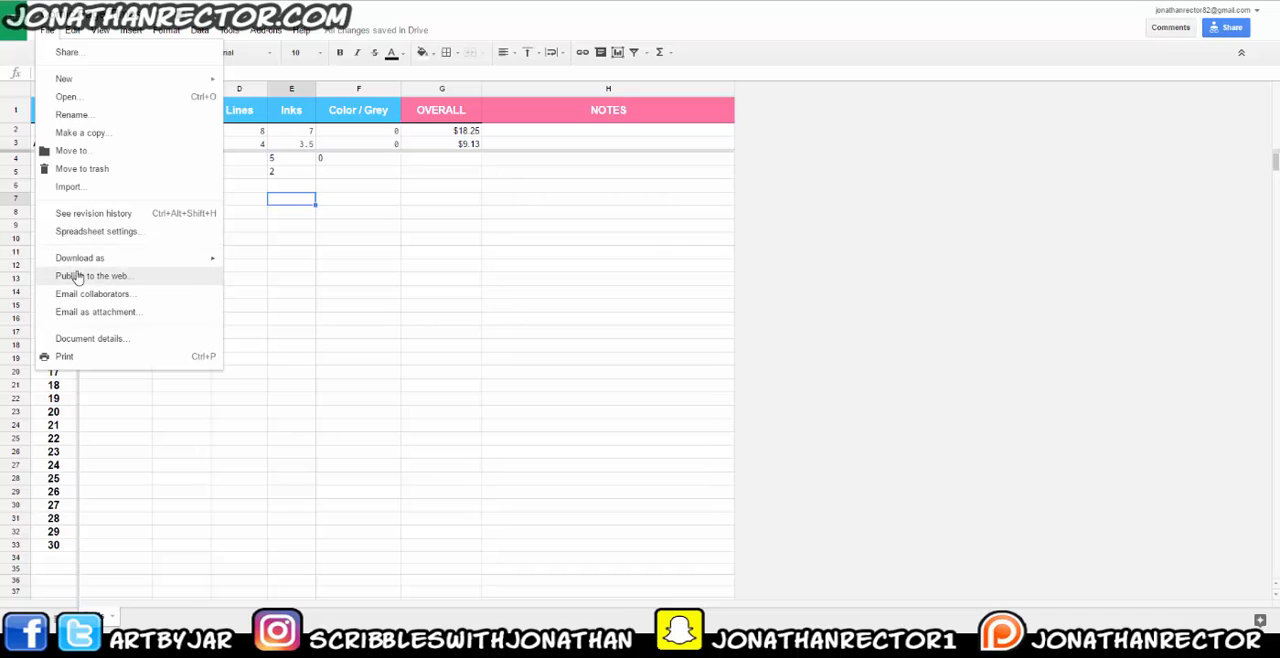